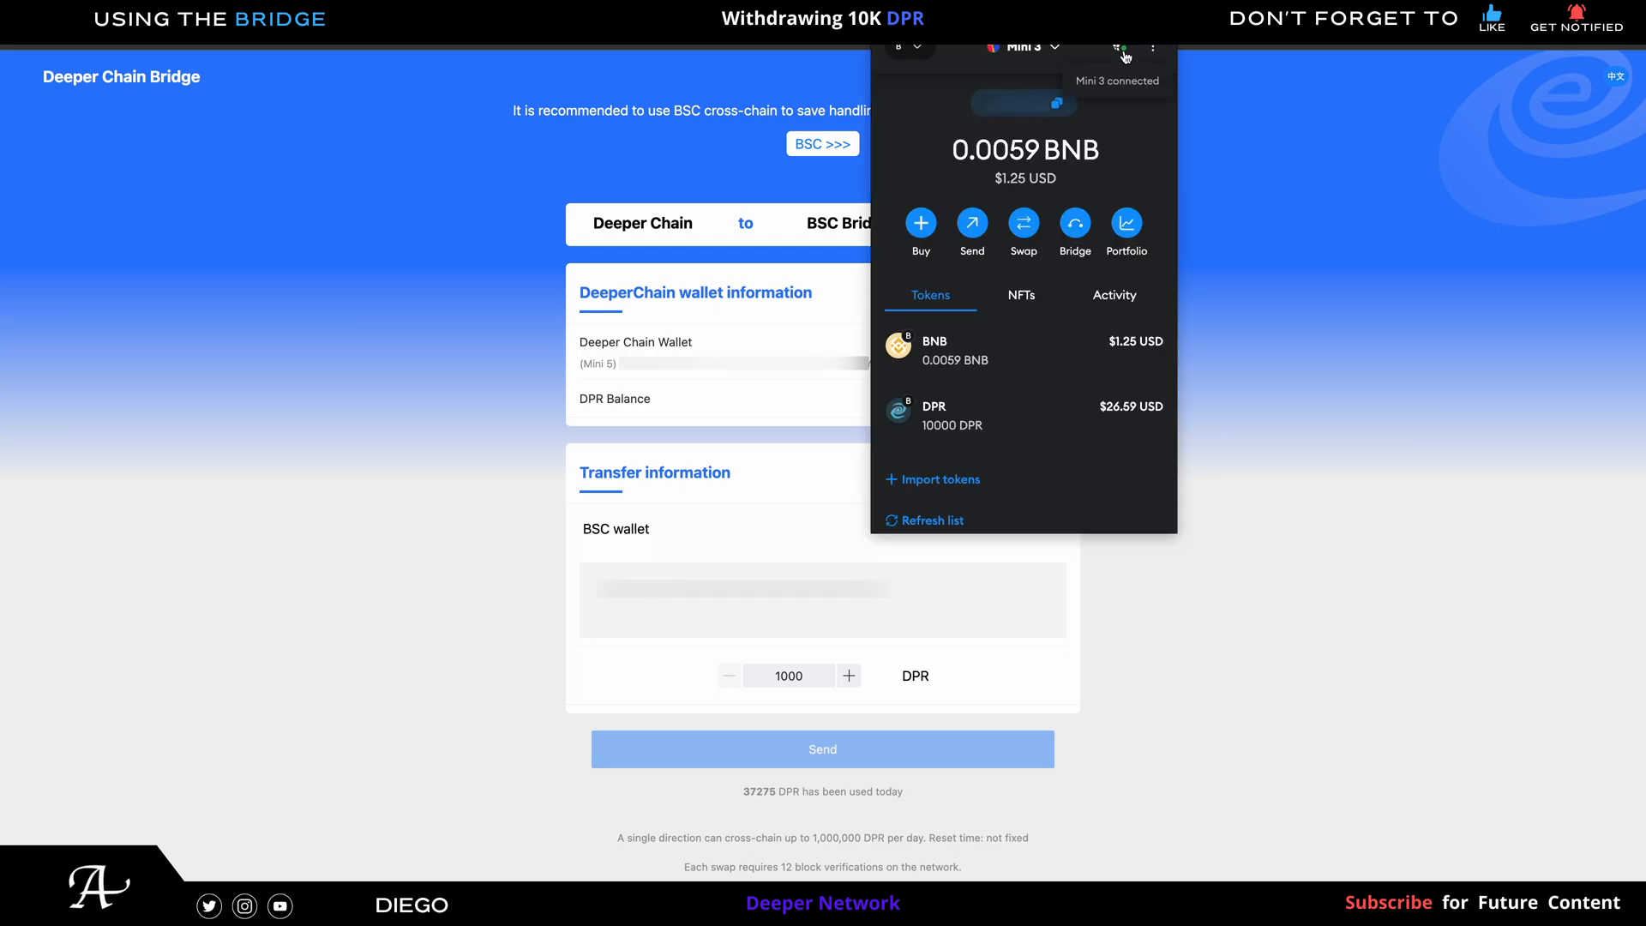
mouse_move(1300, 283)
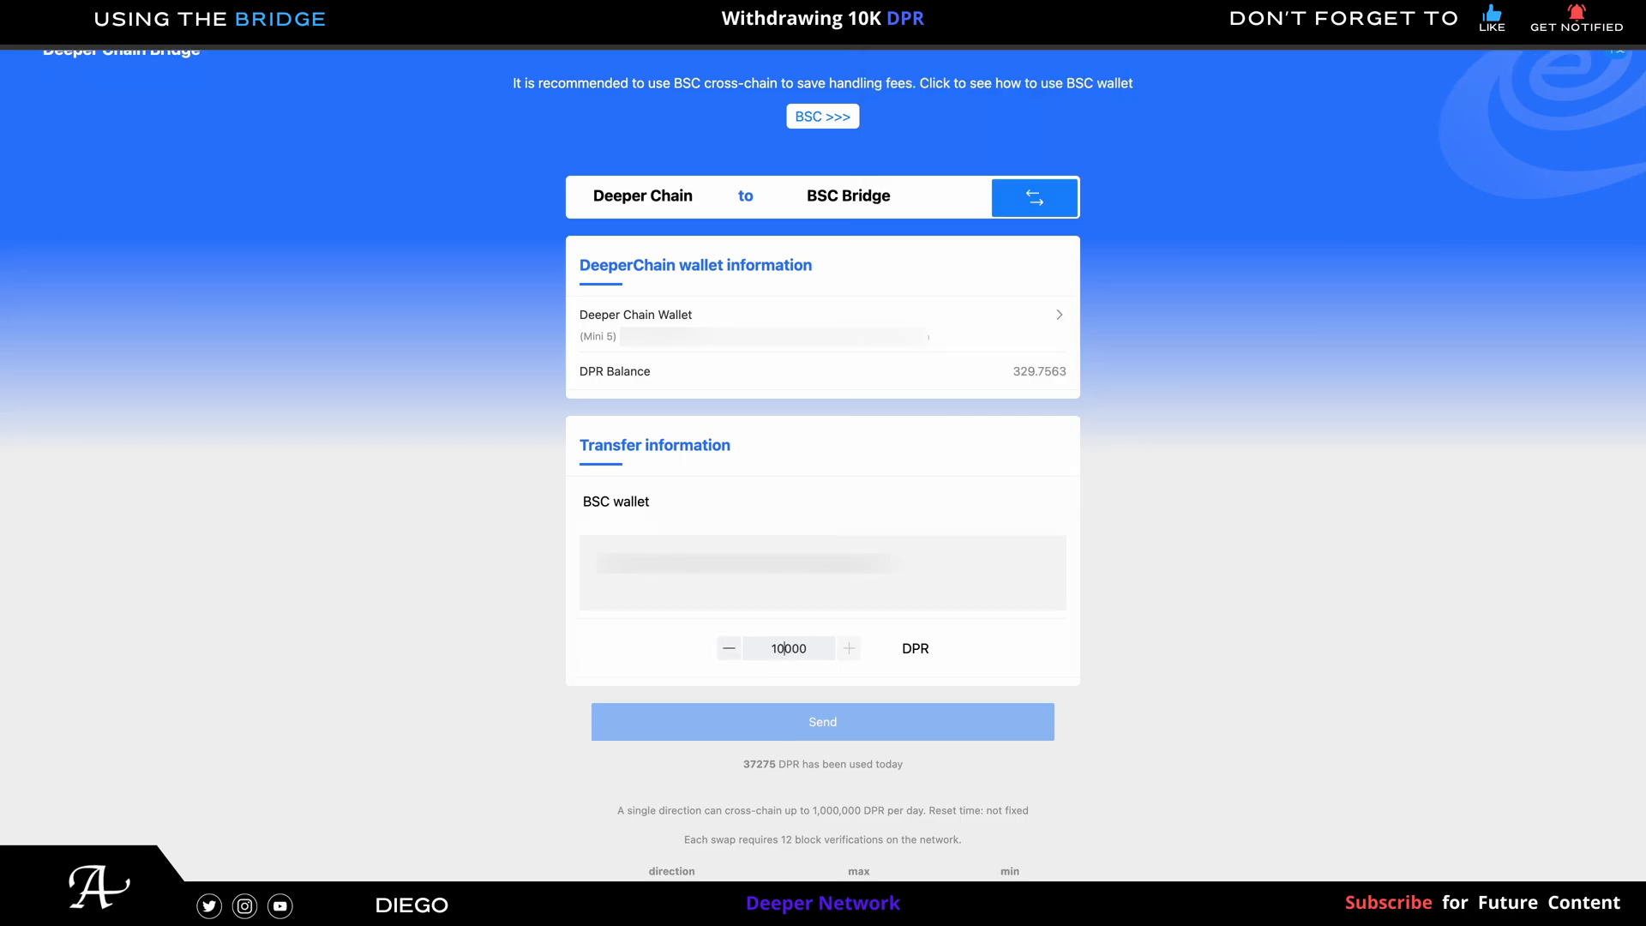
mouse_move(1009, 623)
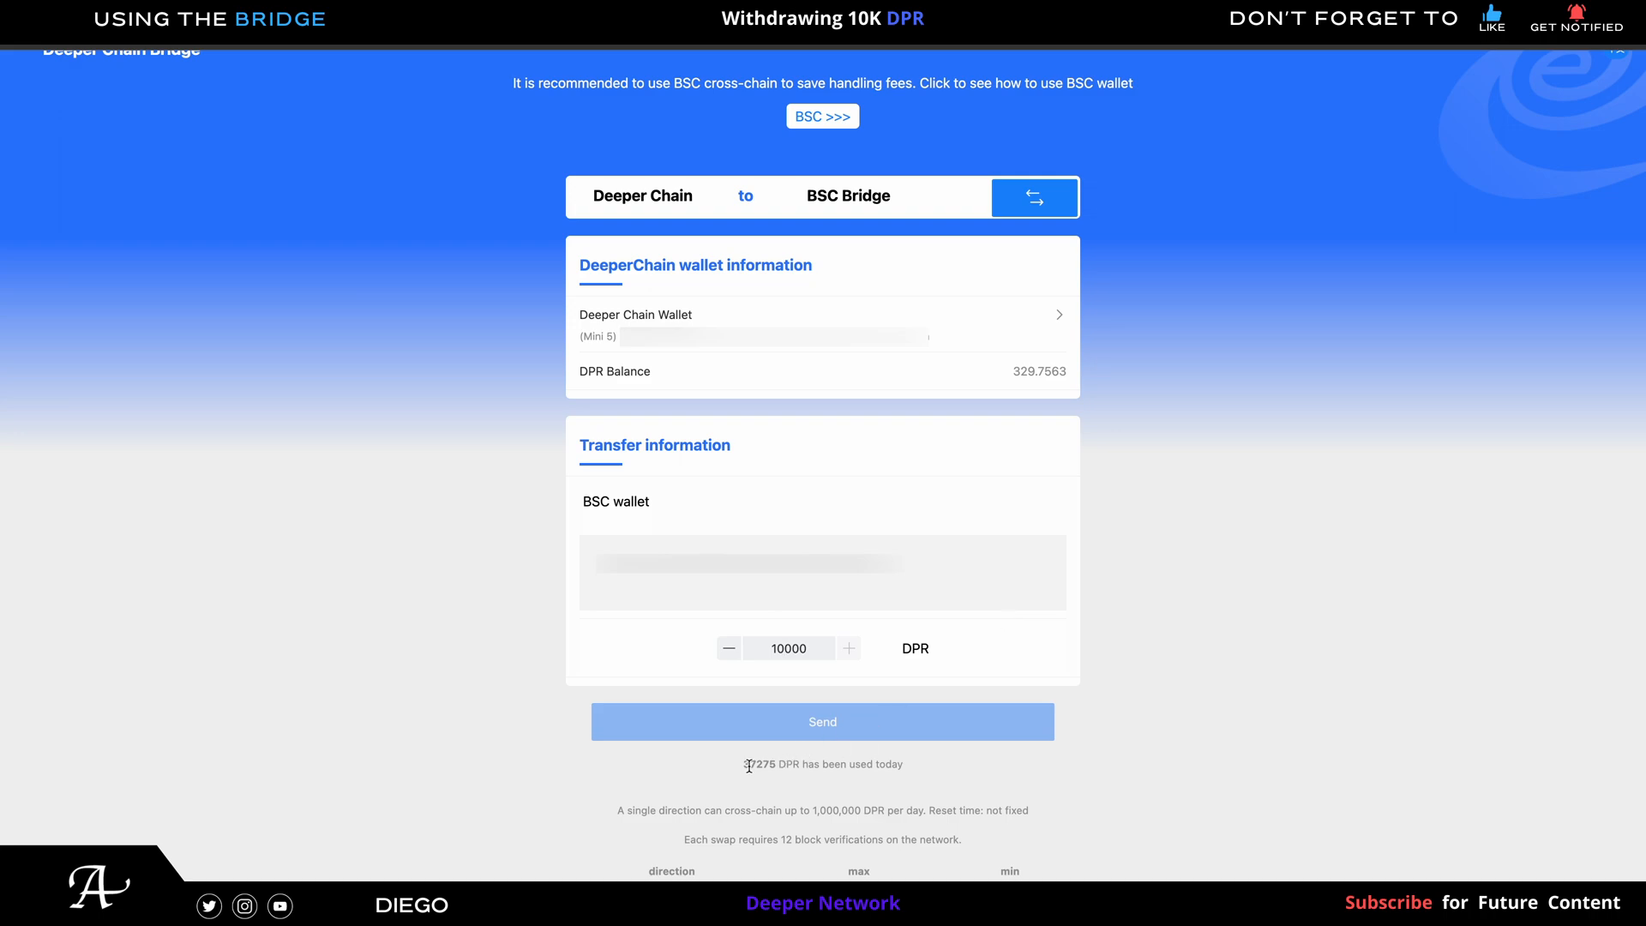
mouse_move(746, 777)
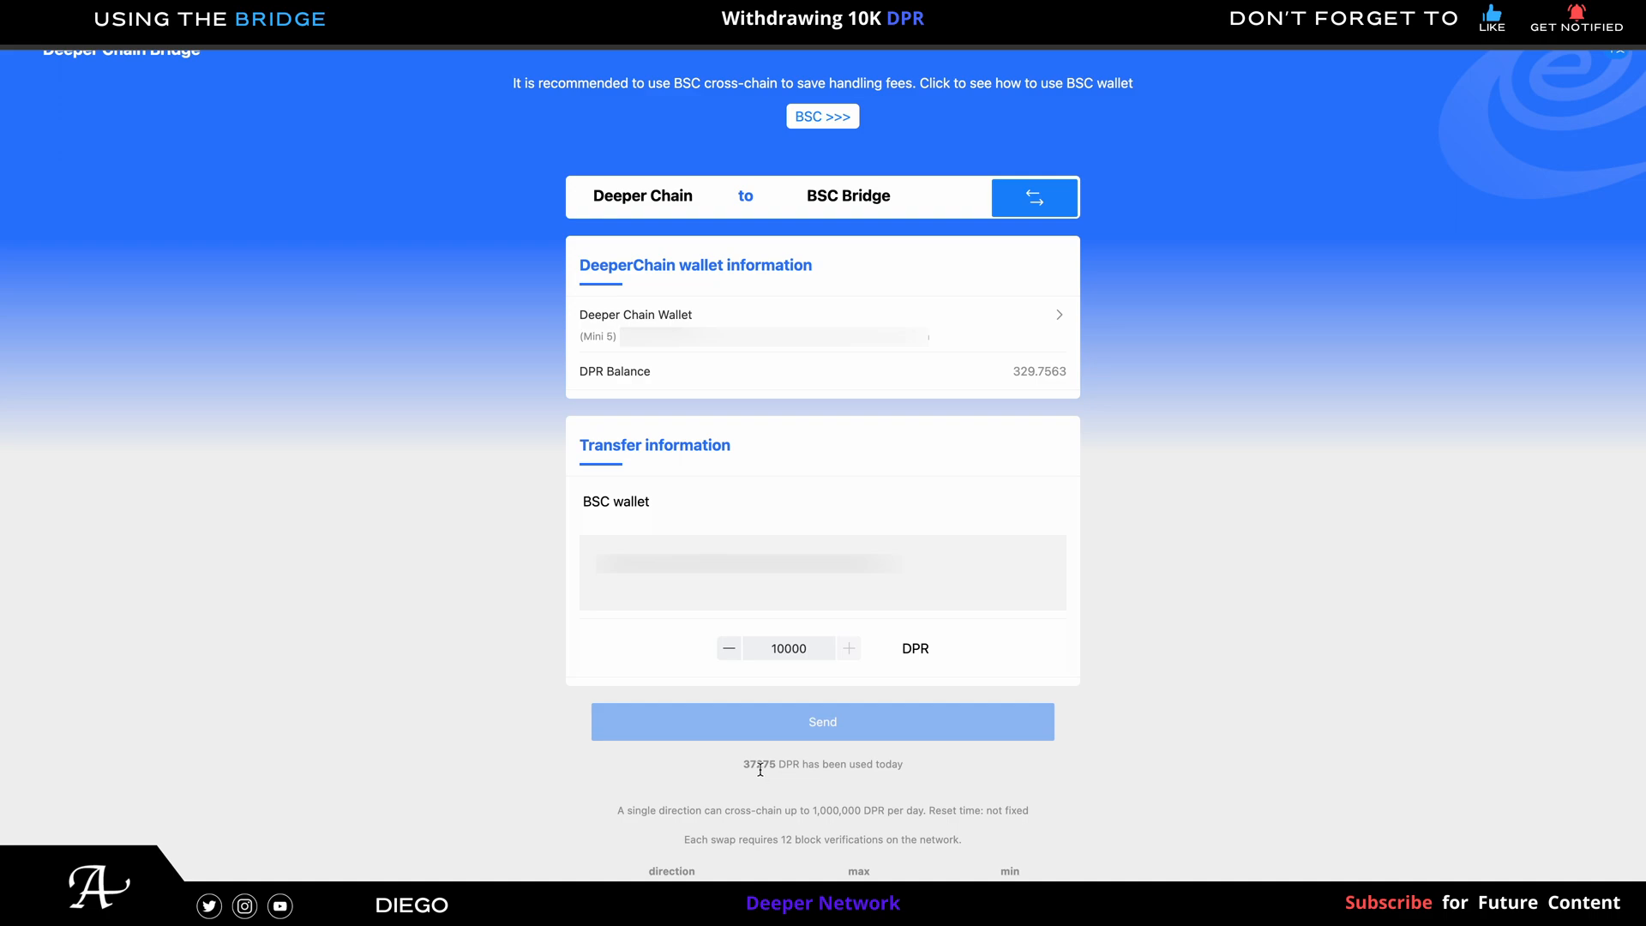
mouse_move(777, 775)
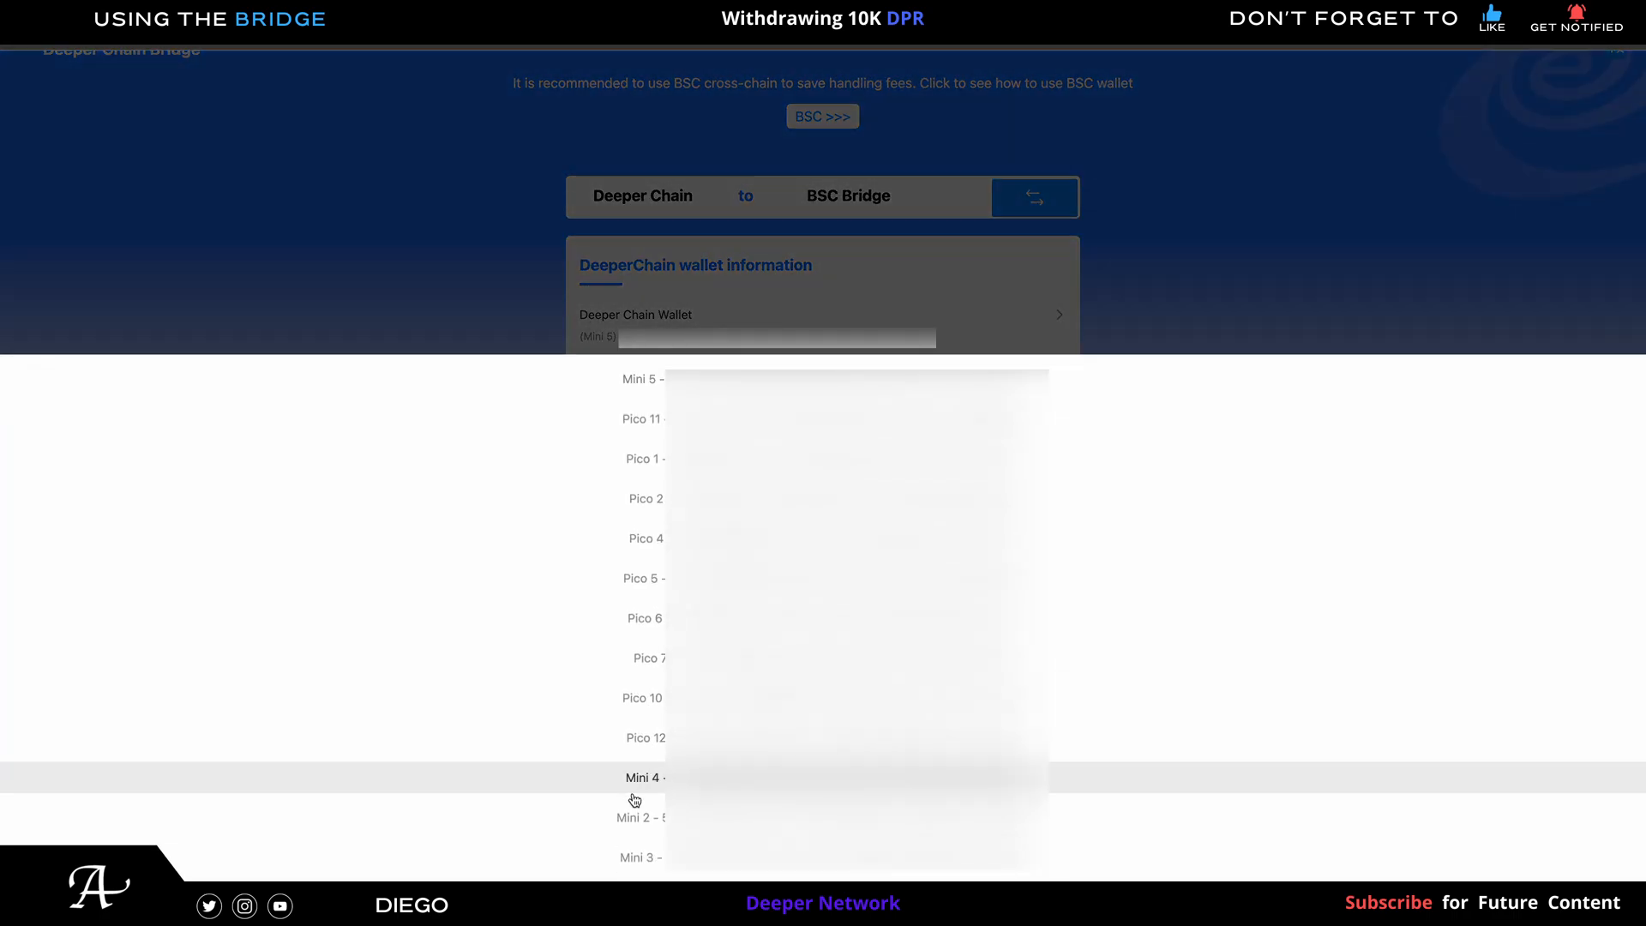
Step: Choose Mini 3 (18194.9142 DPR) as the Deeper Chain sending wallet
left_click(639, 857)
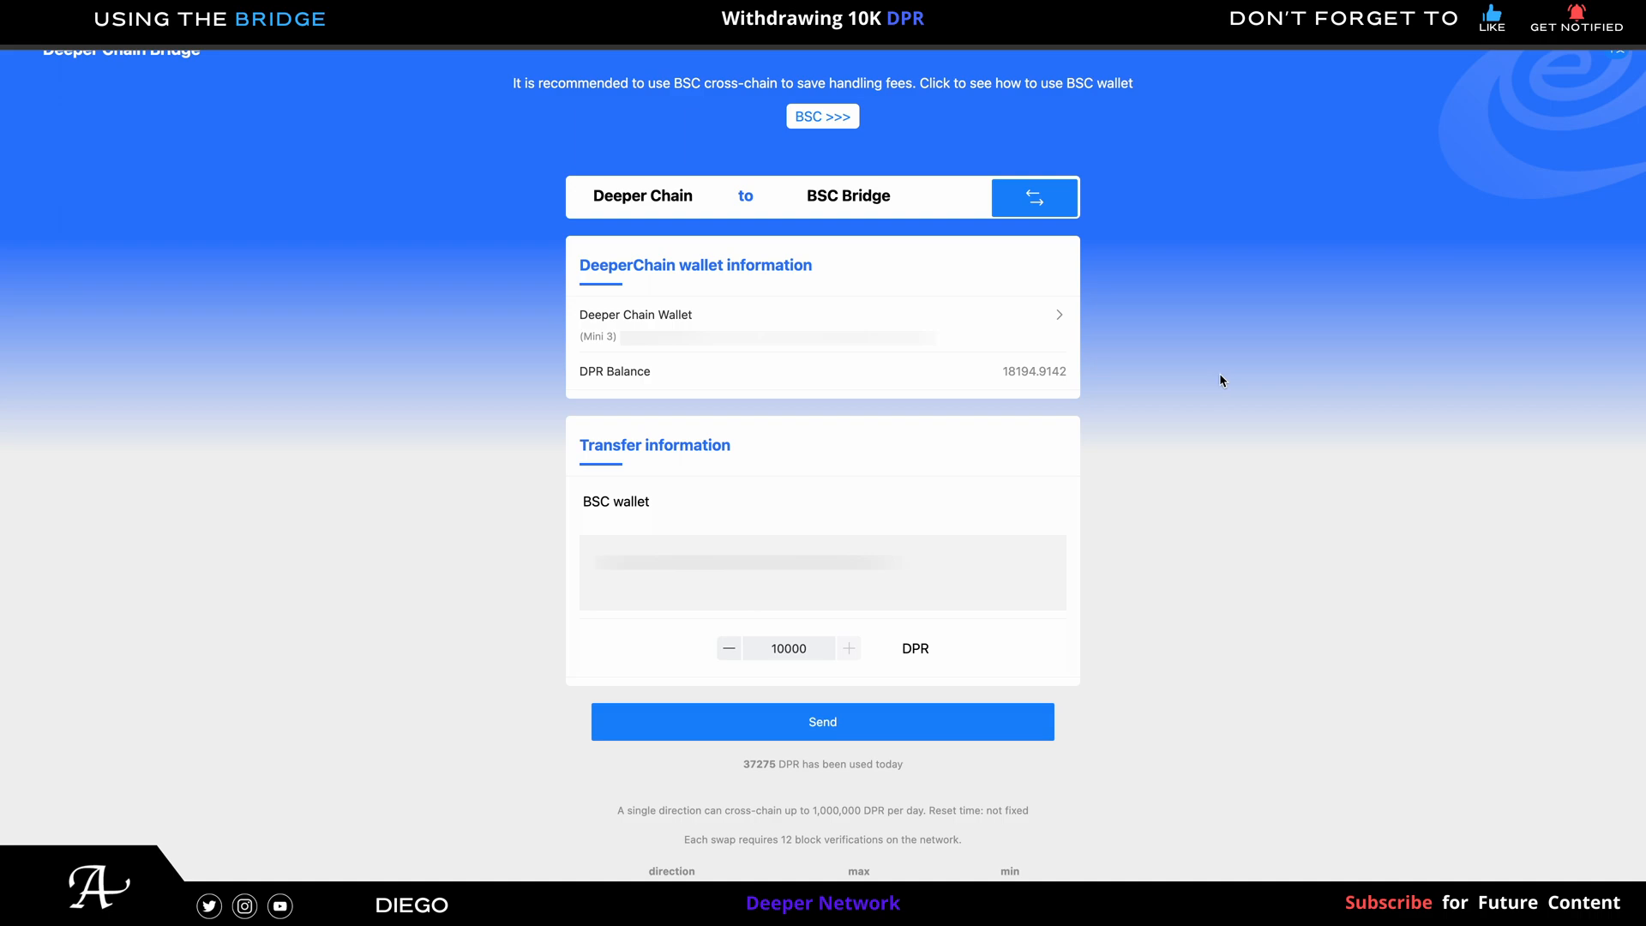
mouse_move(1006, 387)
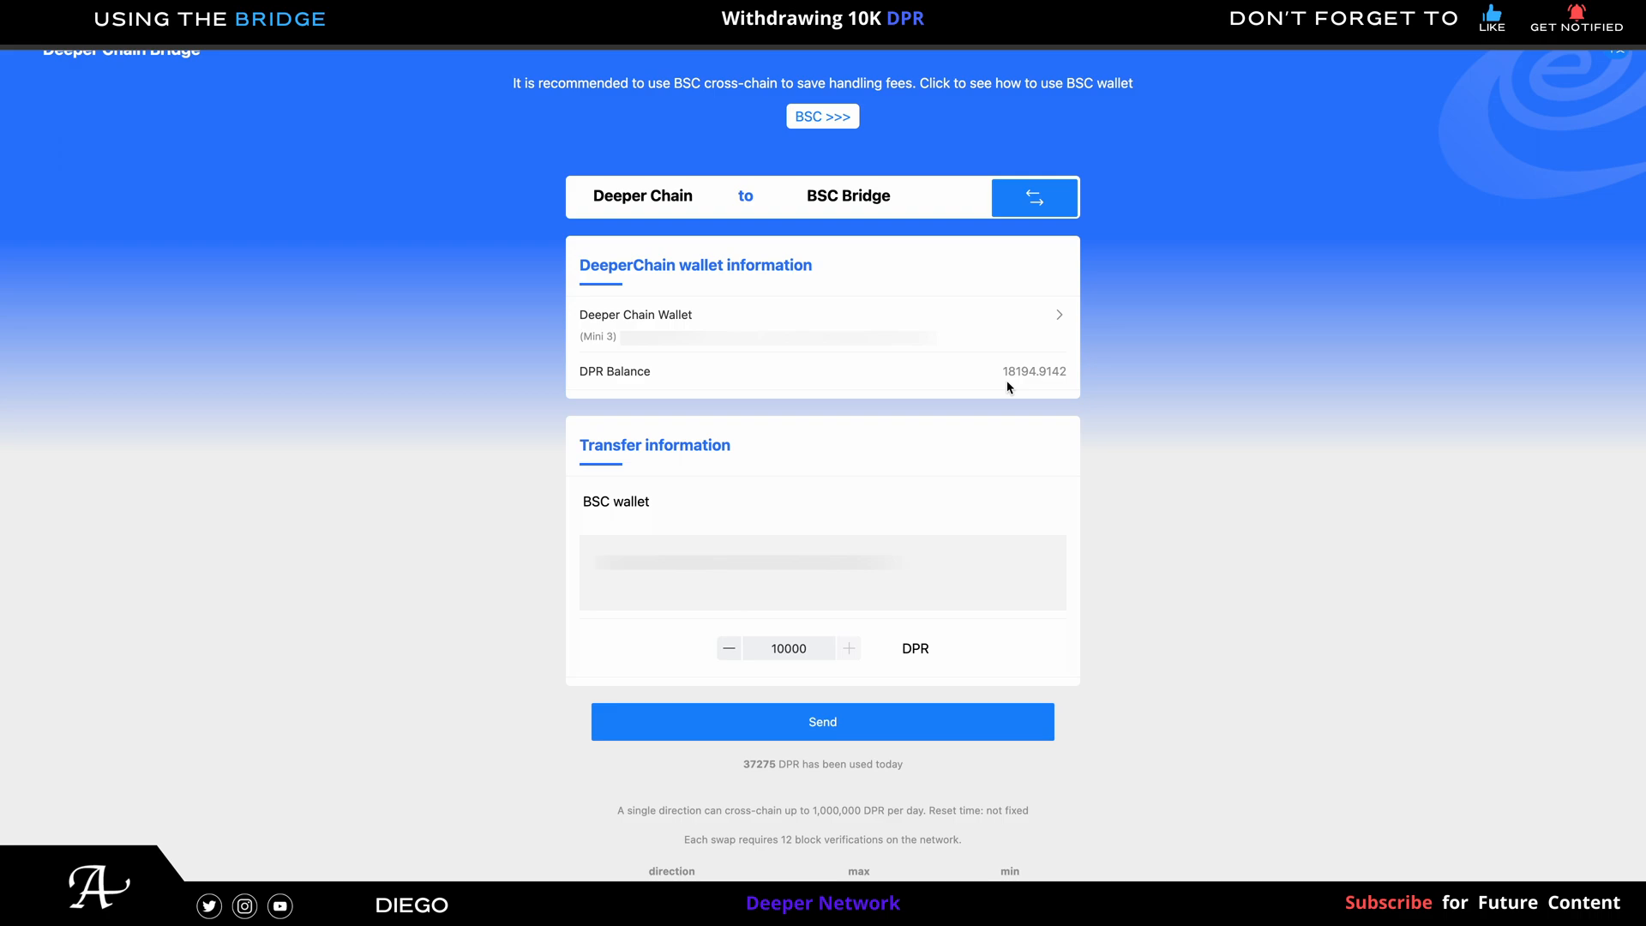
mouse_move(1017, 386)
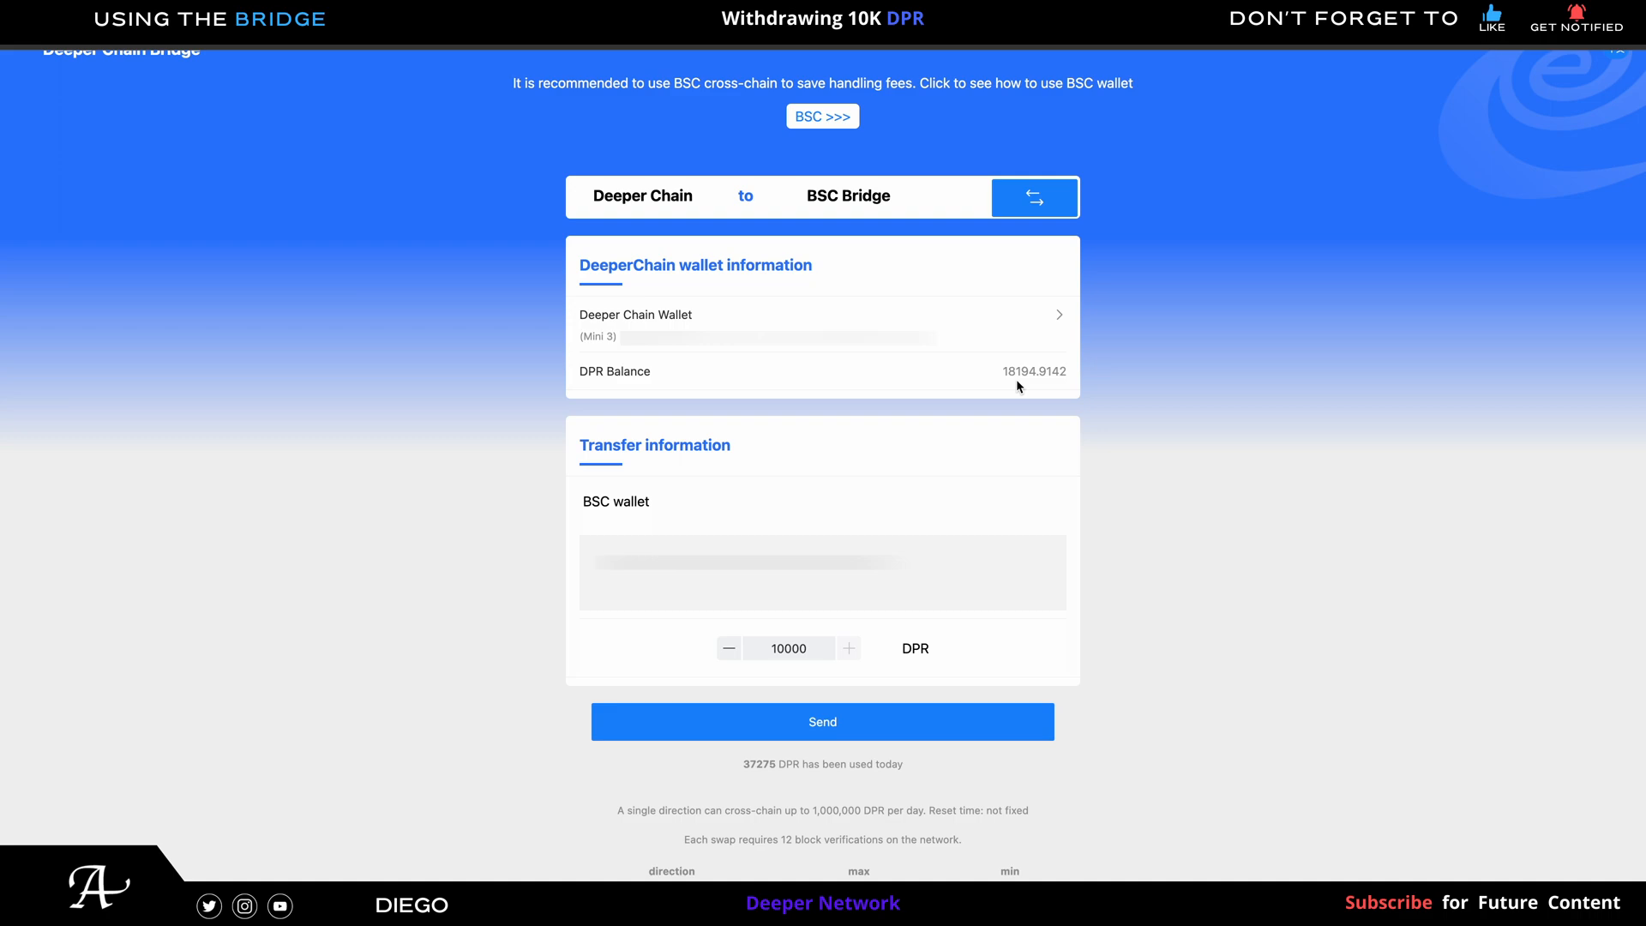
mouse_move(751, 780)
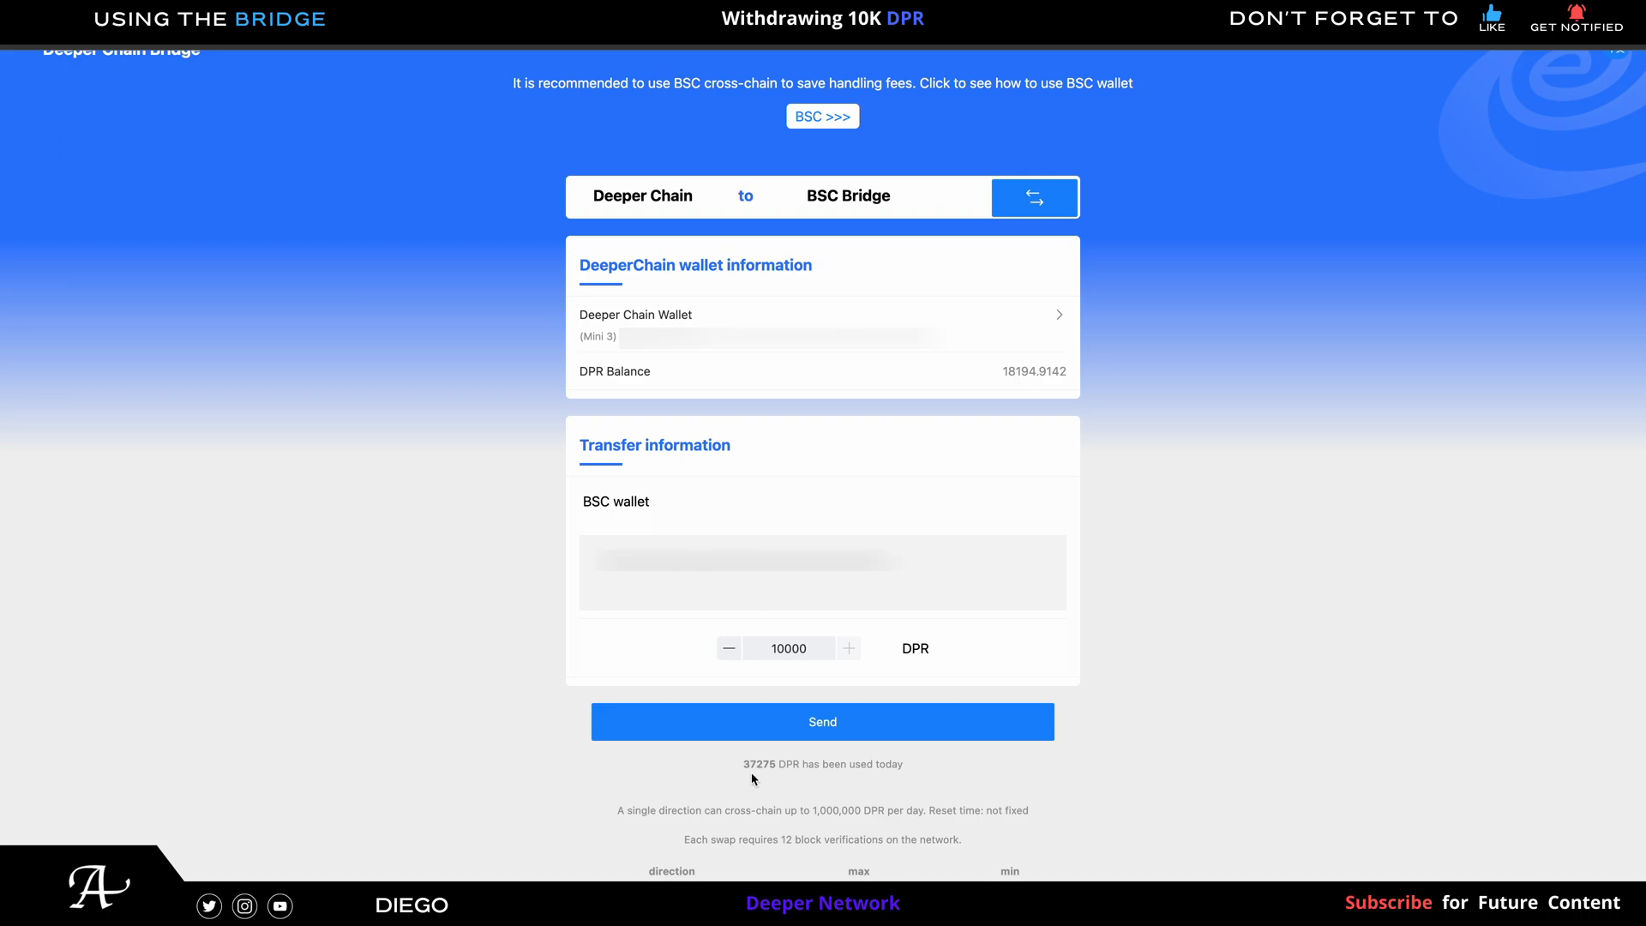
mouse_move(1103, 125)
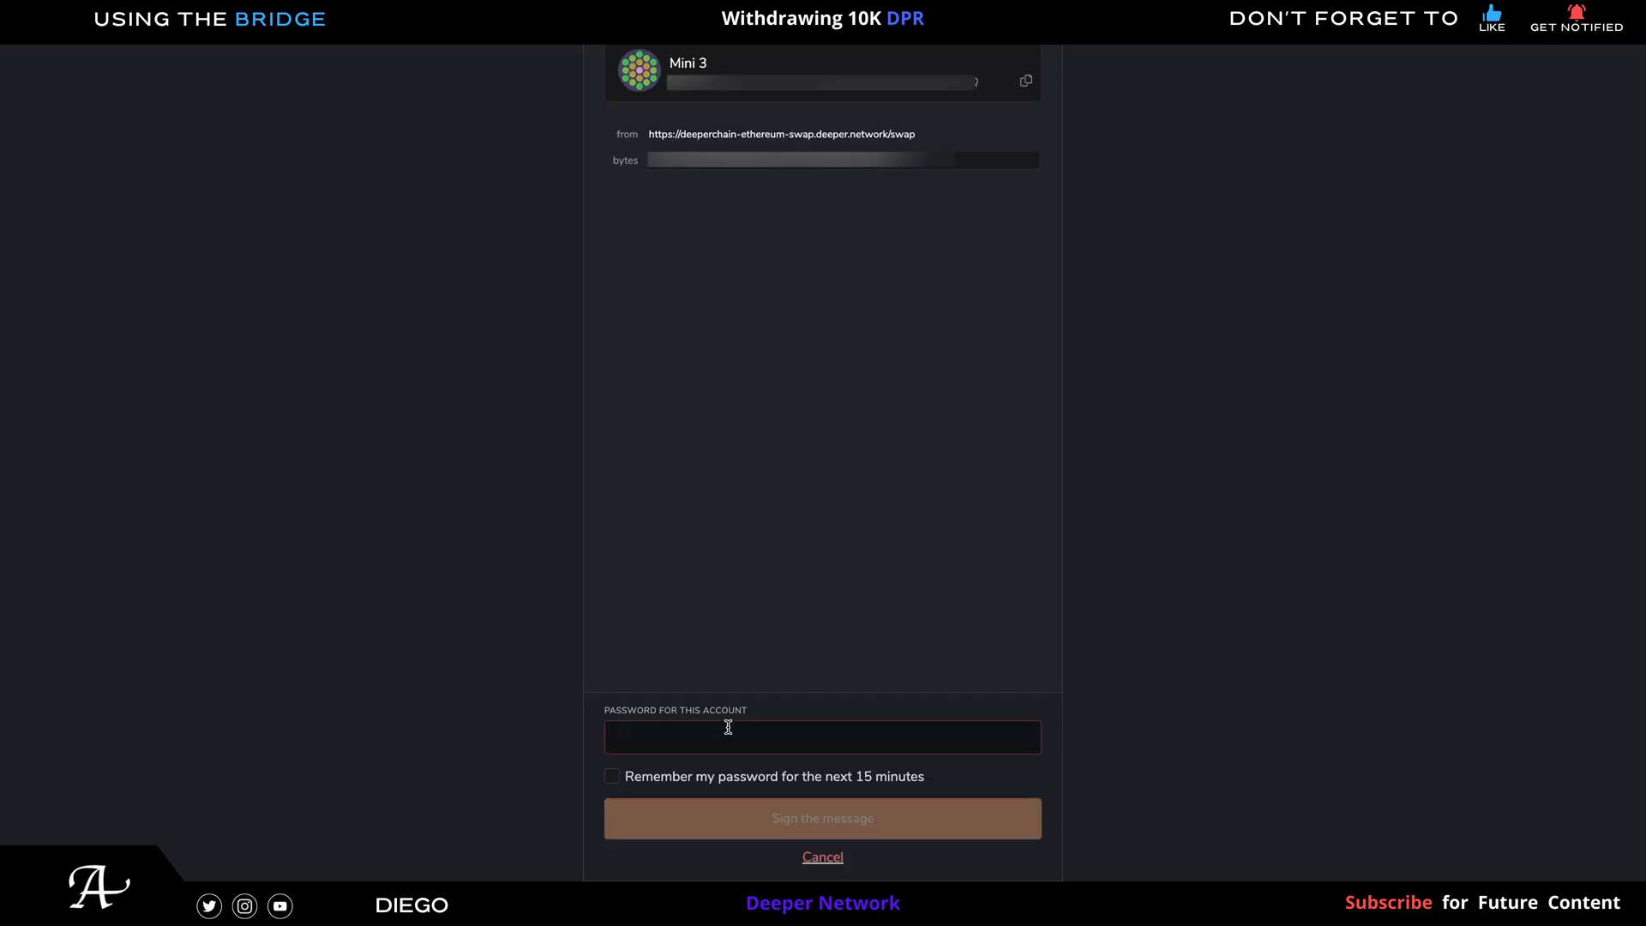
Step: Sign the Mini 3 withdrawal message in Polkadot.js with the account password
type("password")
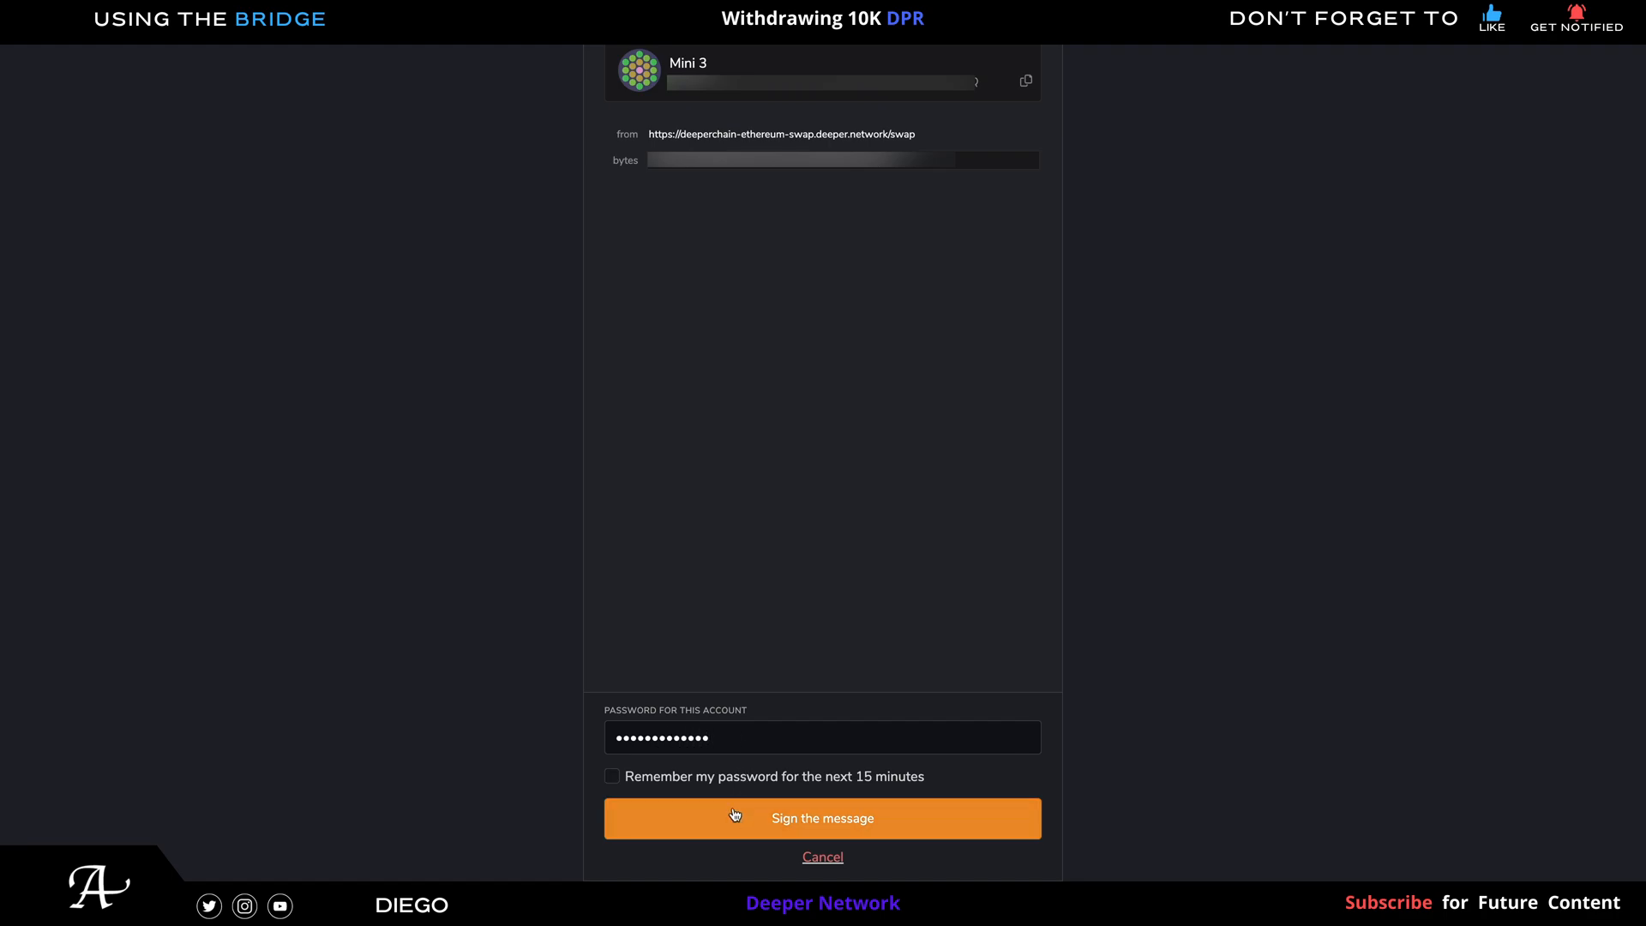
left_click(821, 818)
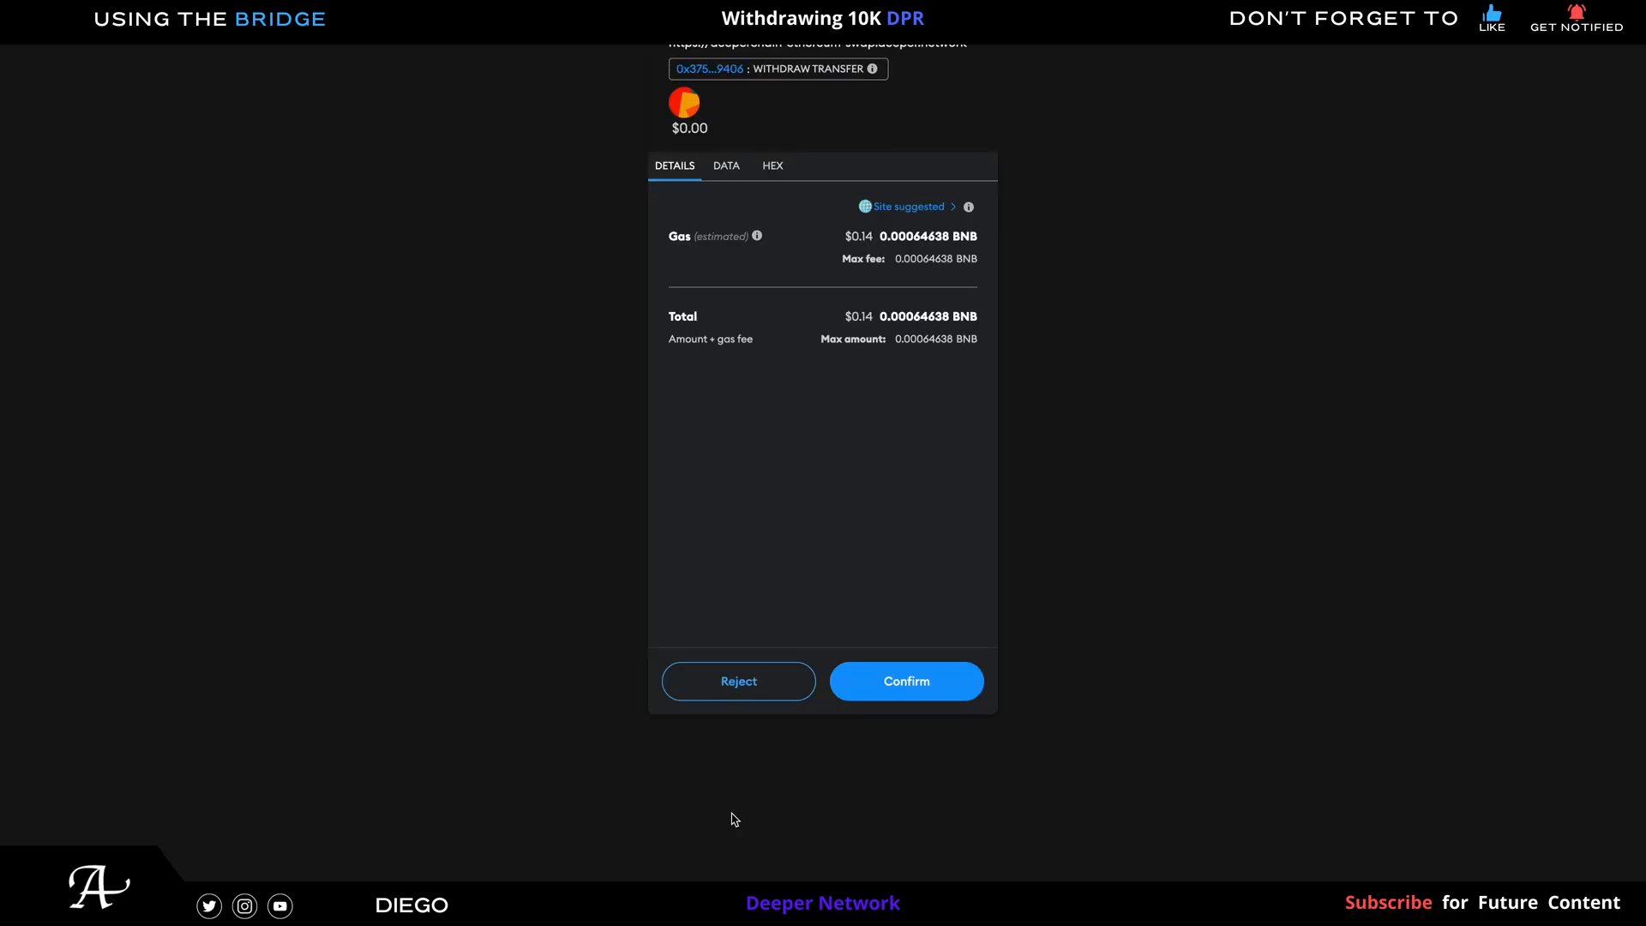
Step: Confirm the withdraw transfer with the Market gas fee (about 0.00077566 BNB)
left_click(907, 206)
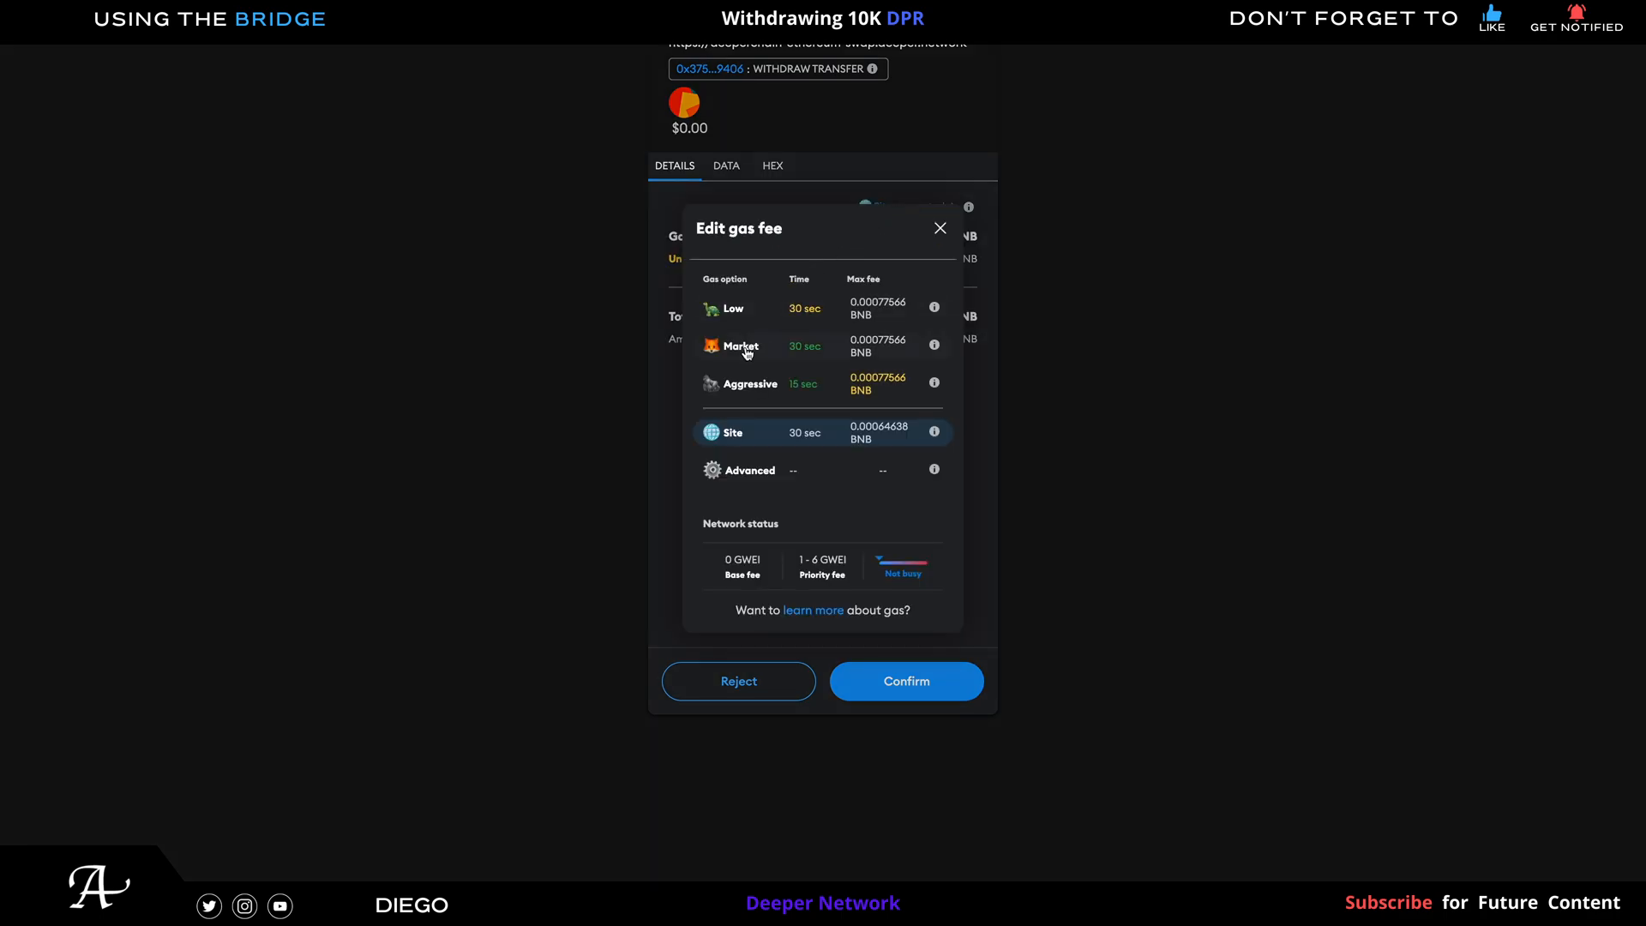
left_click(740, 347)
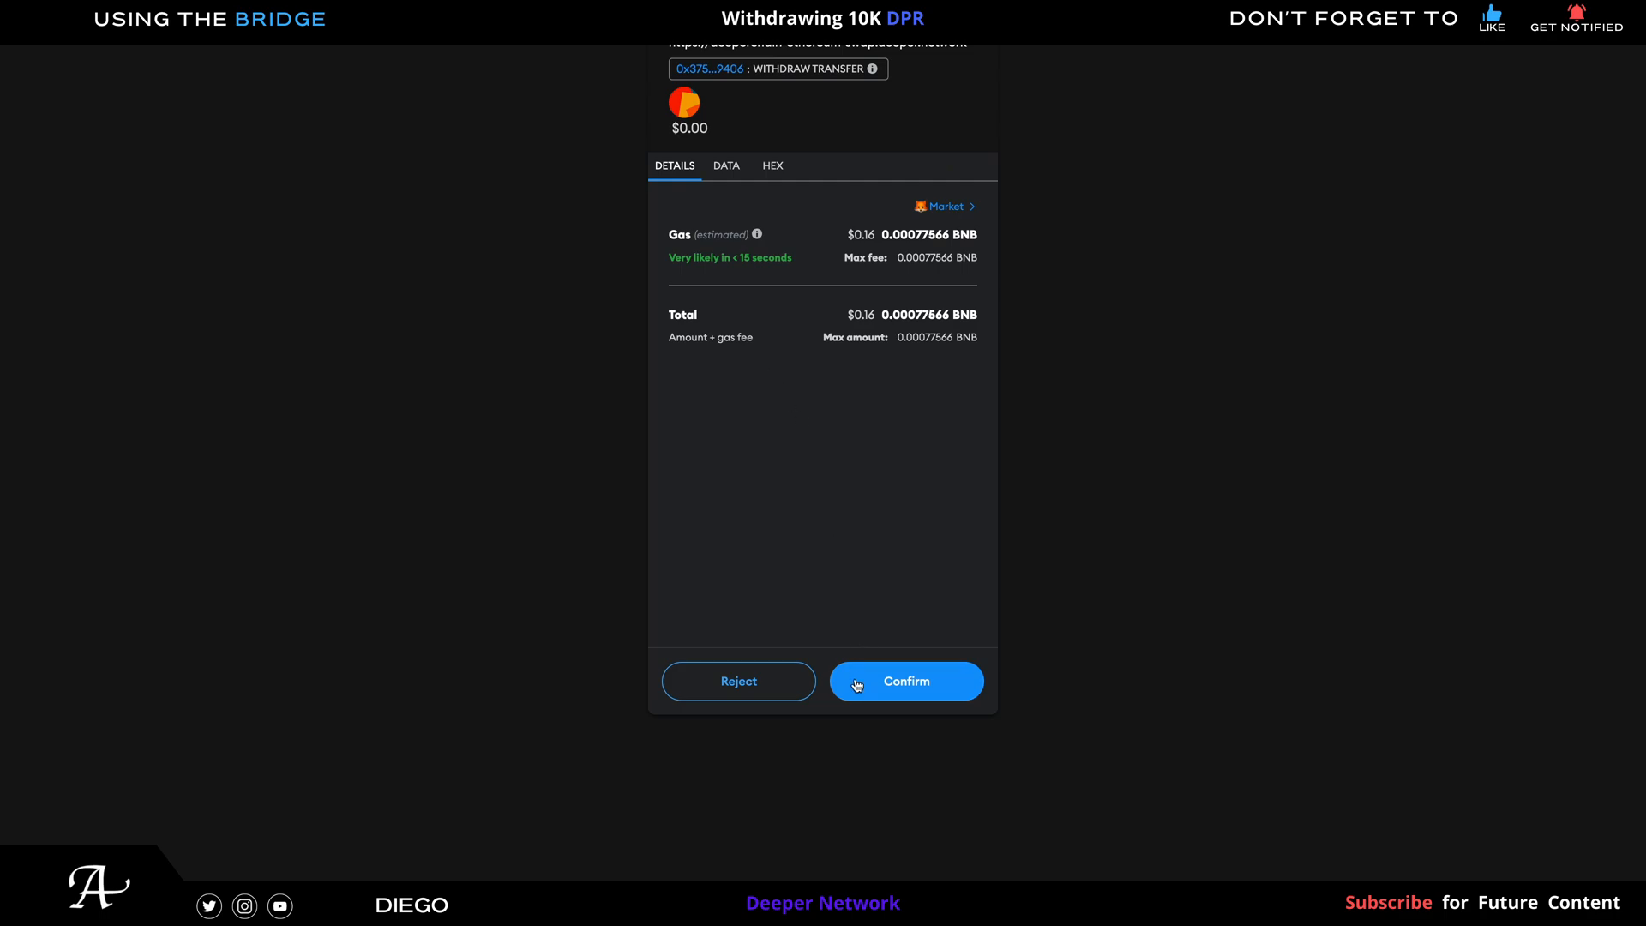
left_click(905, 680)
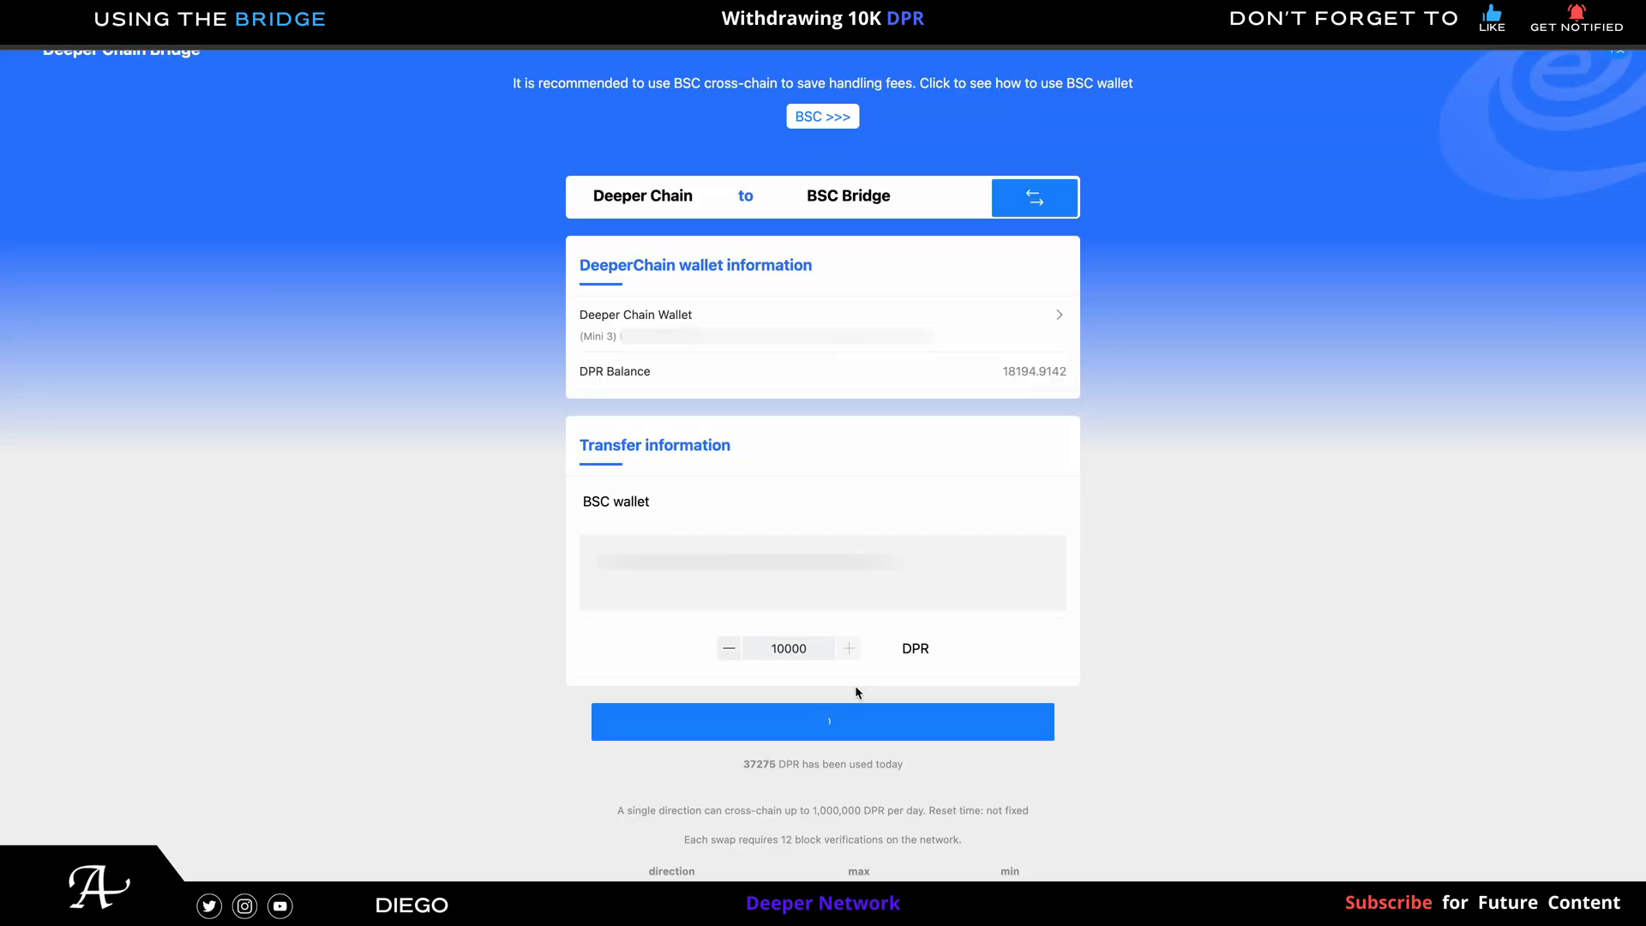
left_click(821, 722)
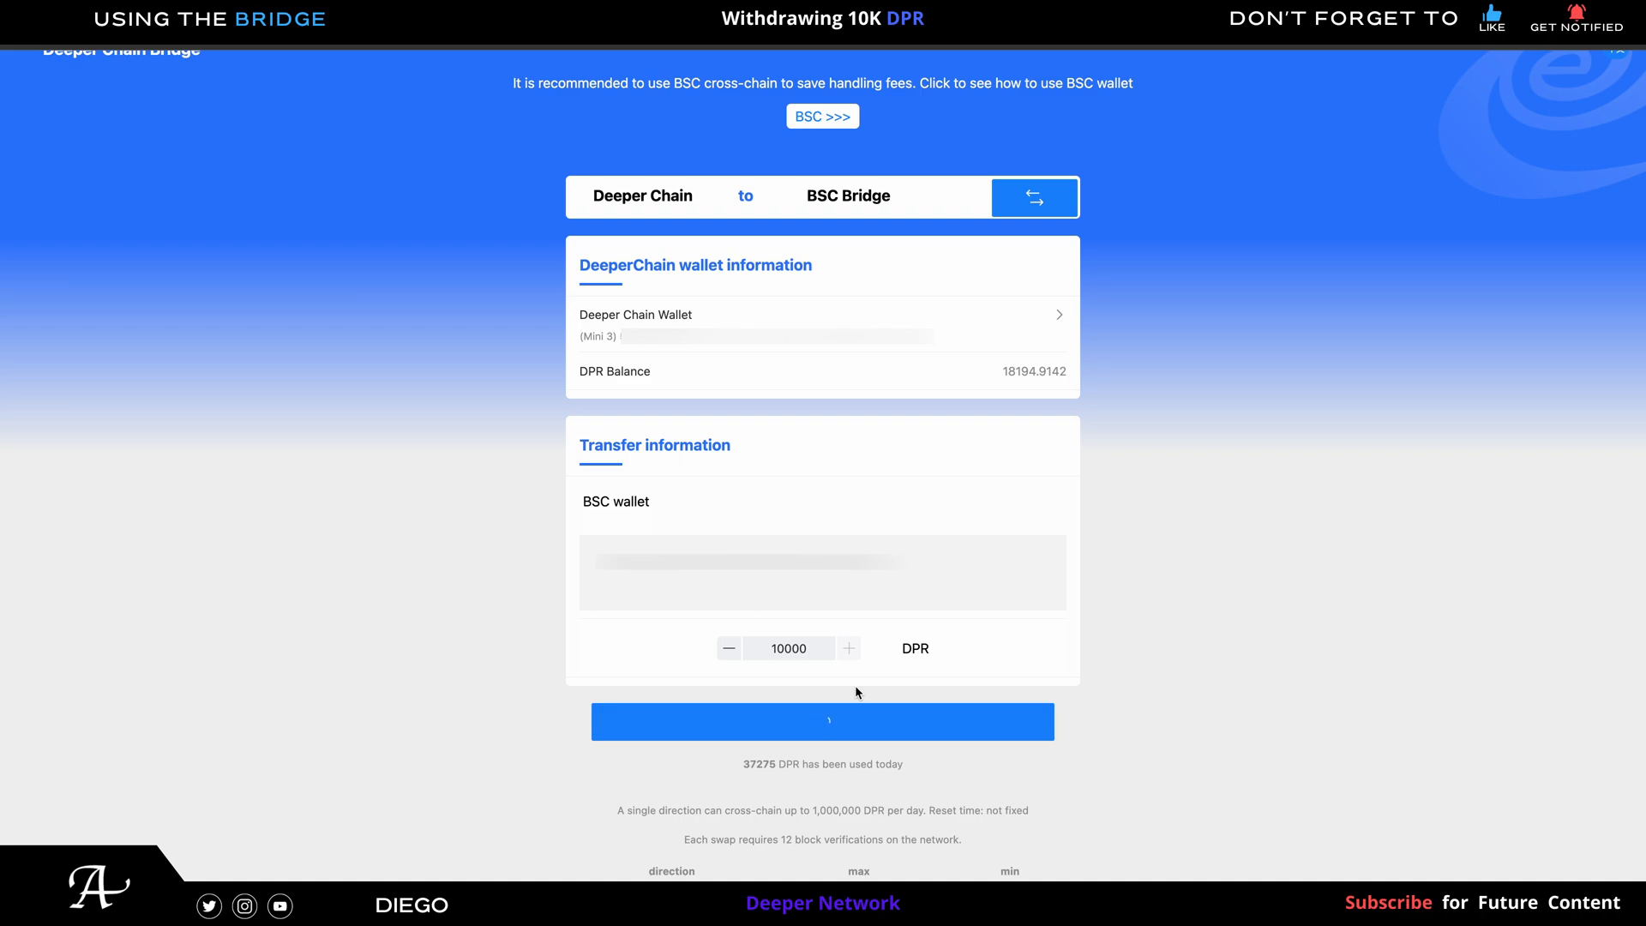
left_click(821, 722)
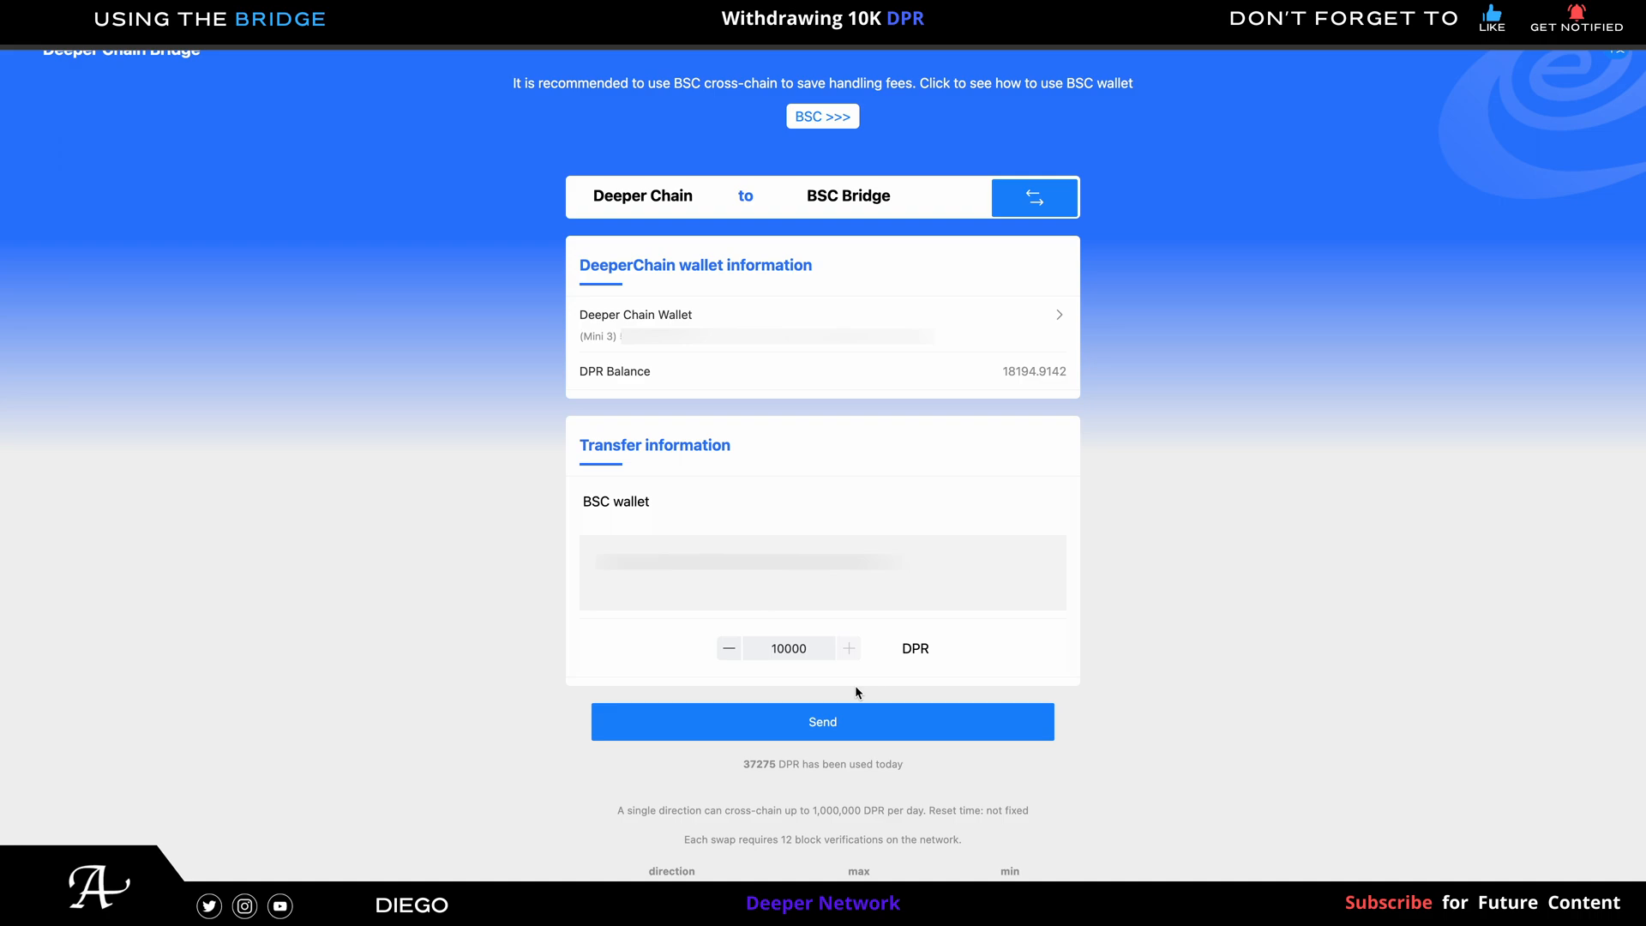
mouse_move(1049, 691)
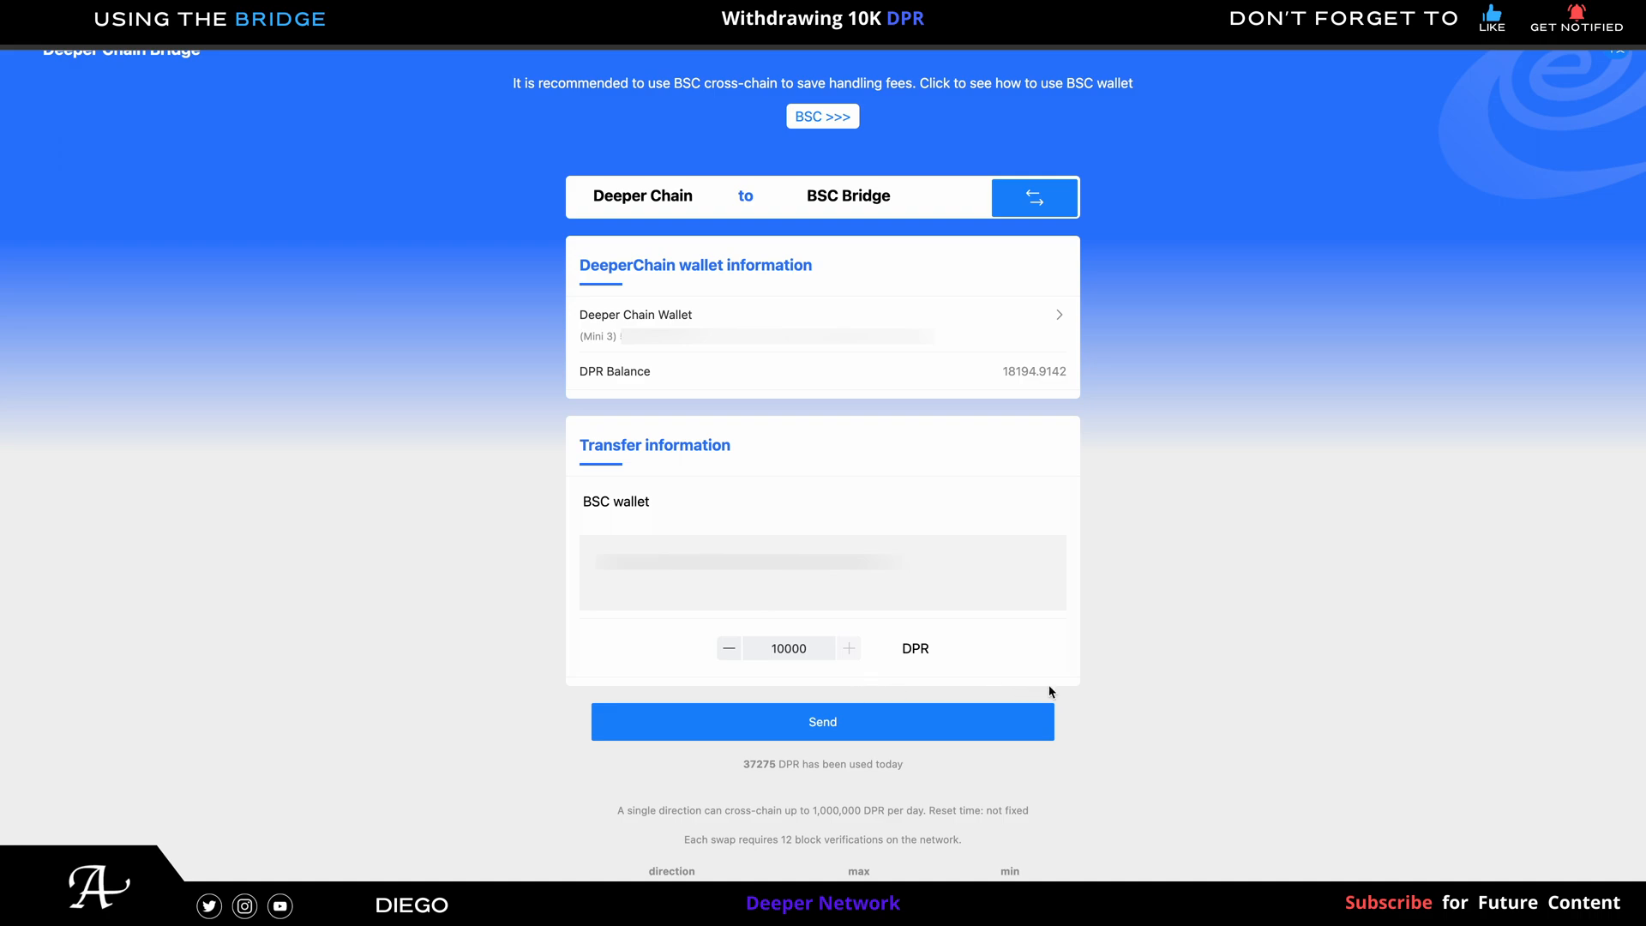
mouse_move(1177, 679)
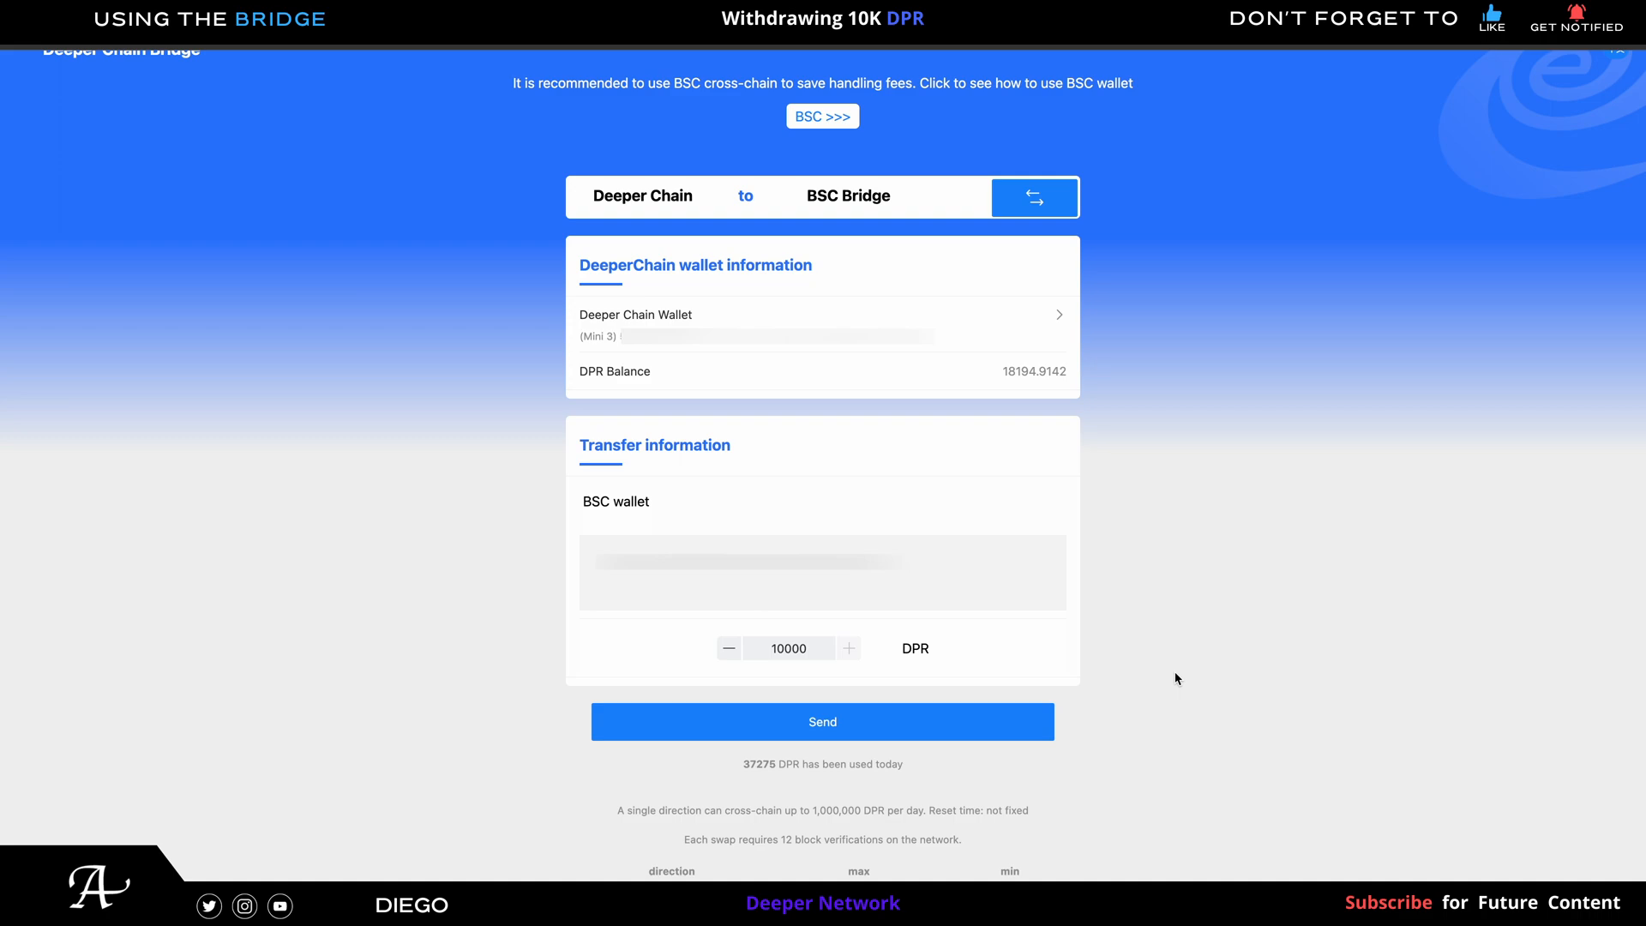
scroll("down", 3)
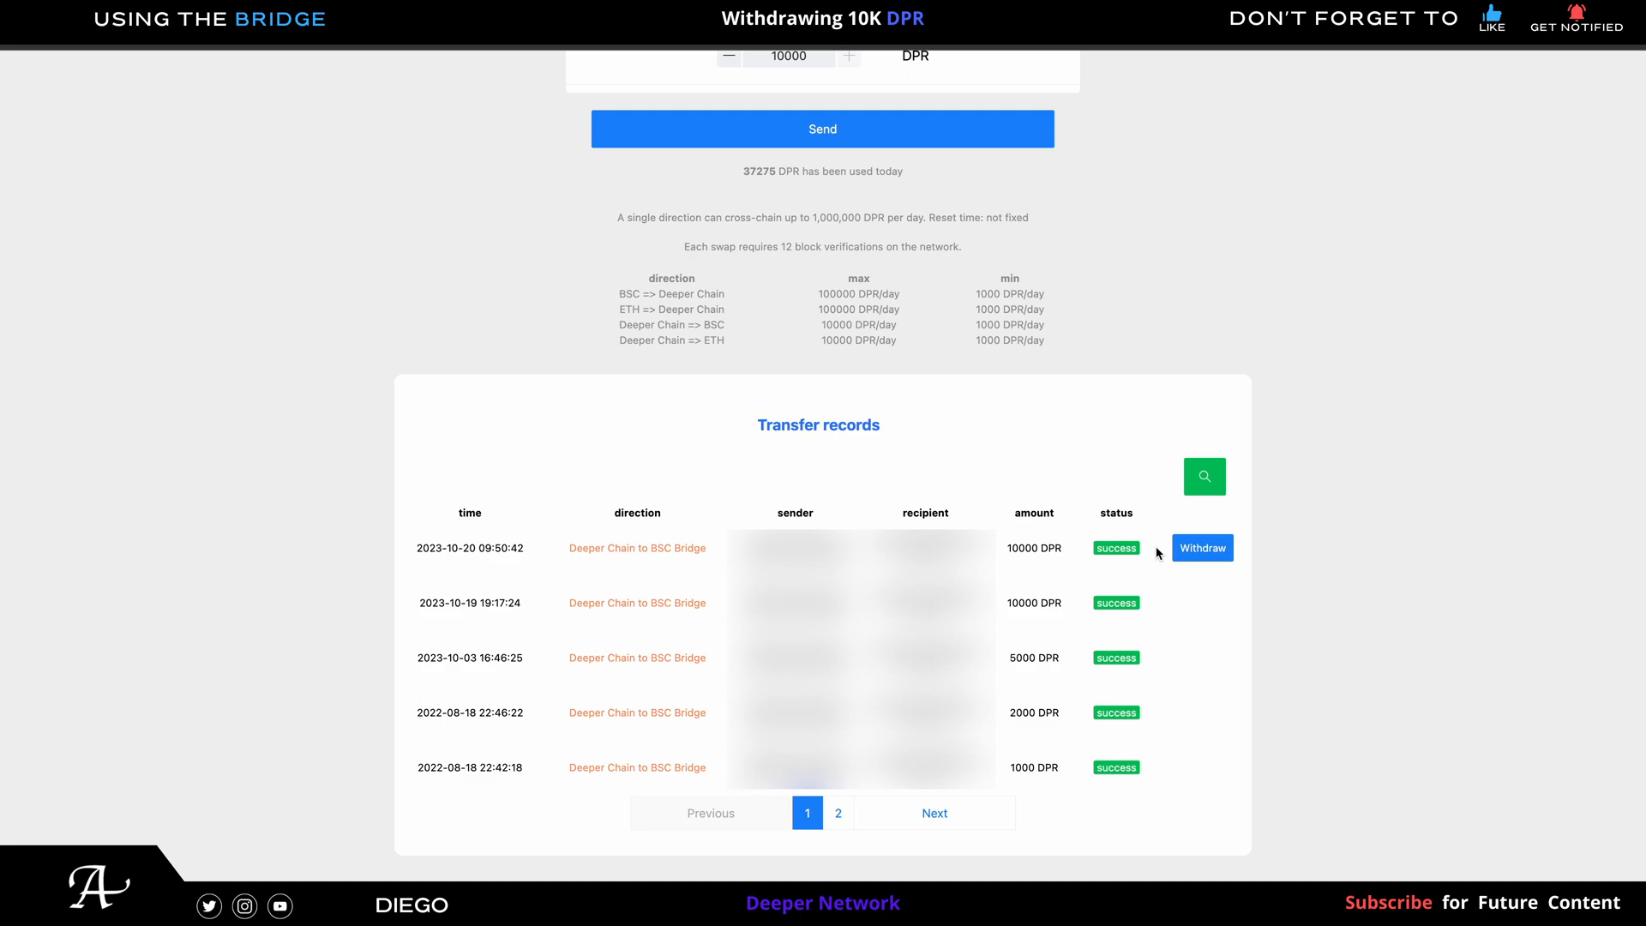
mouse_move(1195, 578)
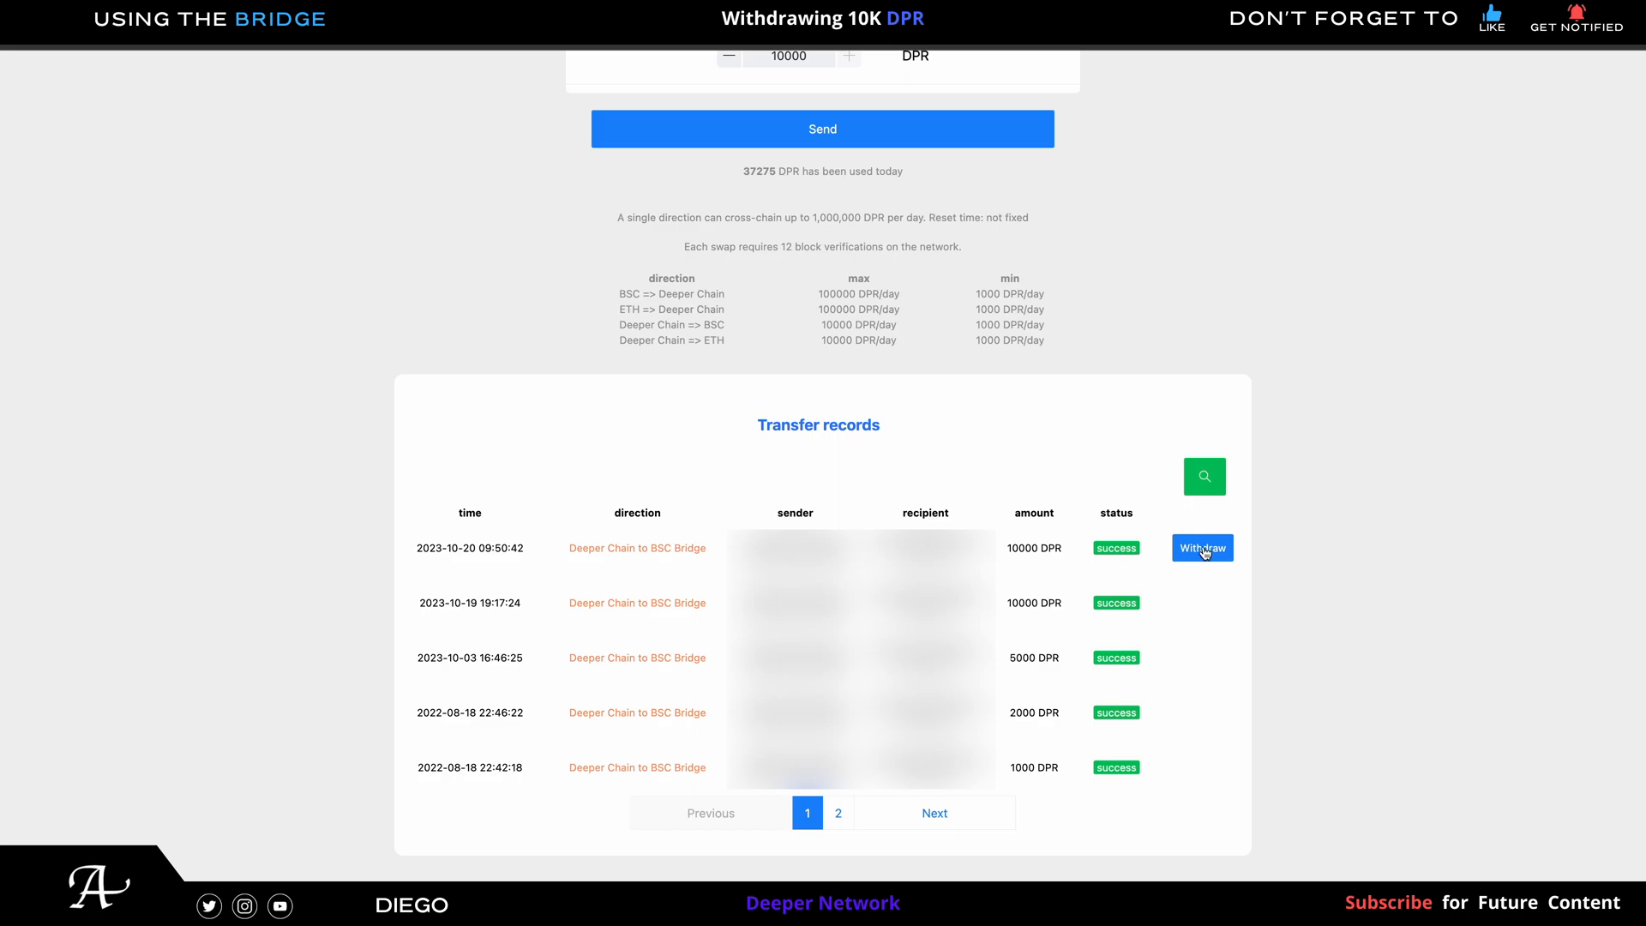
left_click(1200, 547)
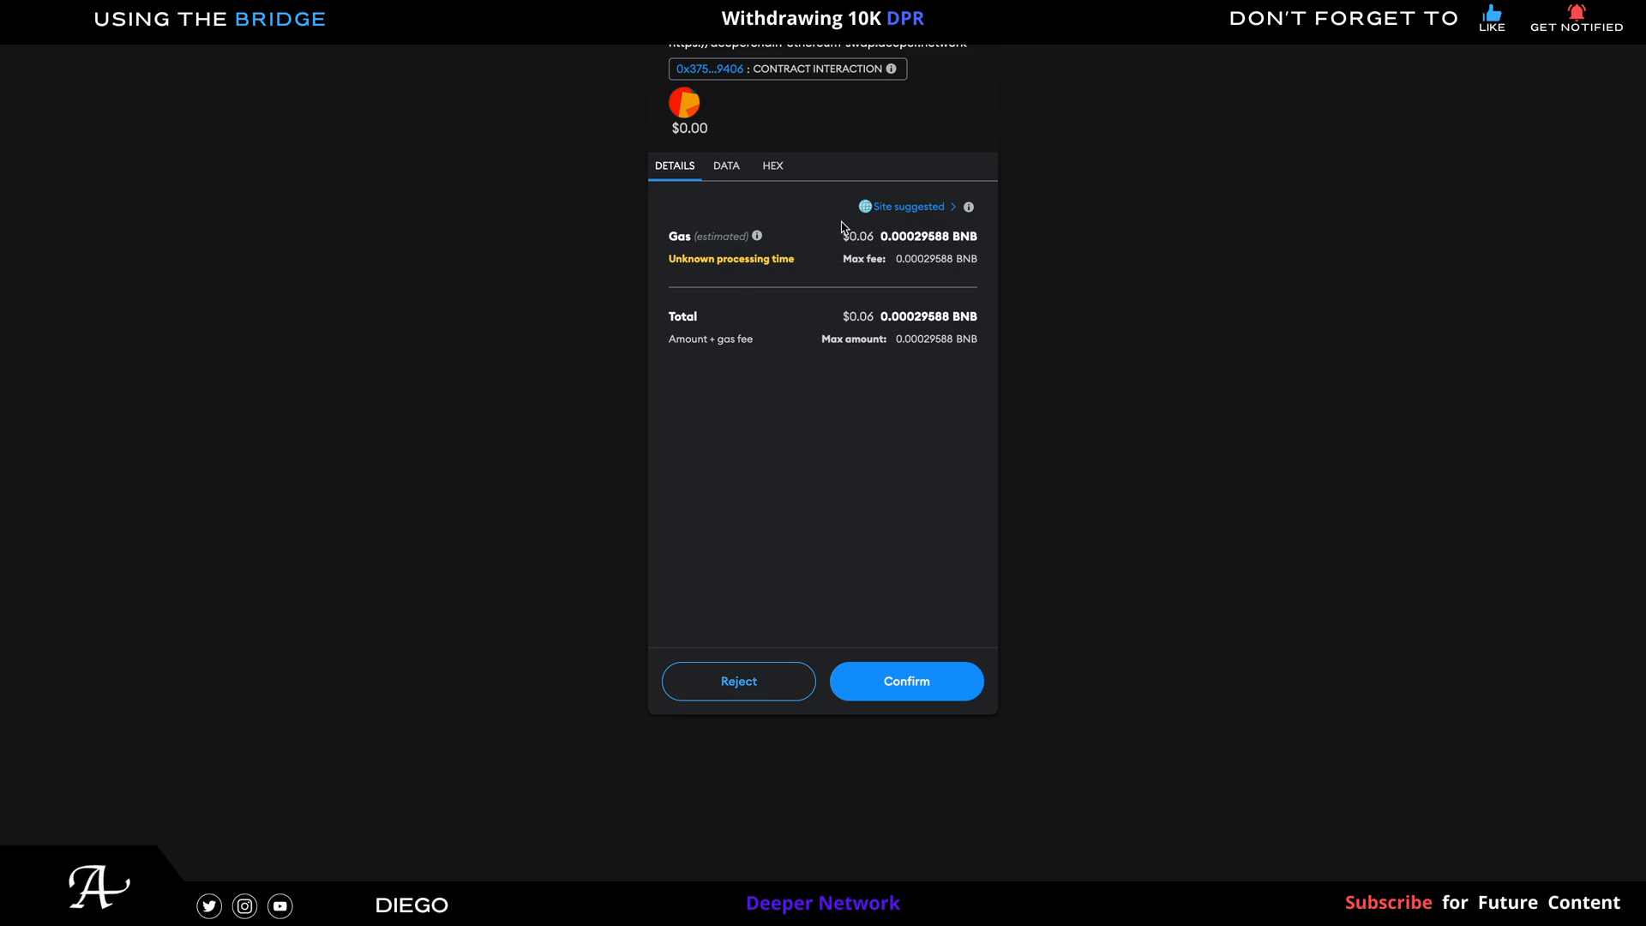
Step: Confirm the withdrawal contract interaction with the Market gas fee
left_click(906, 206)
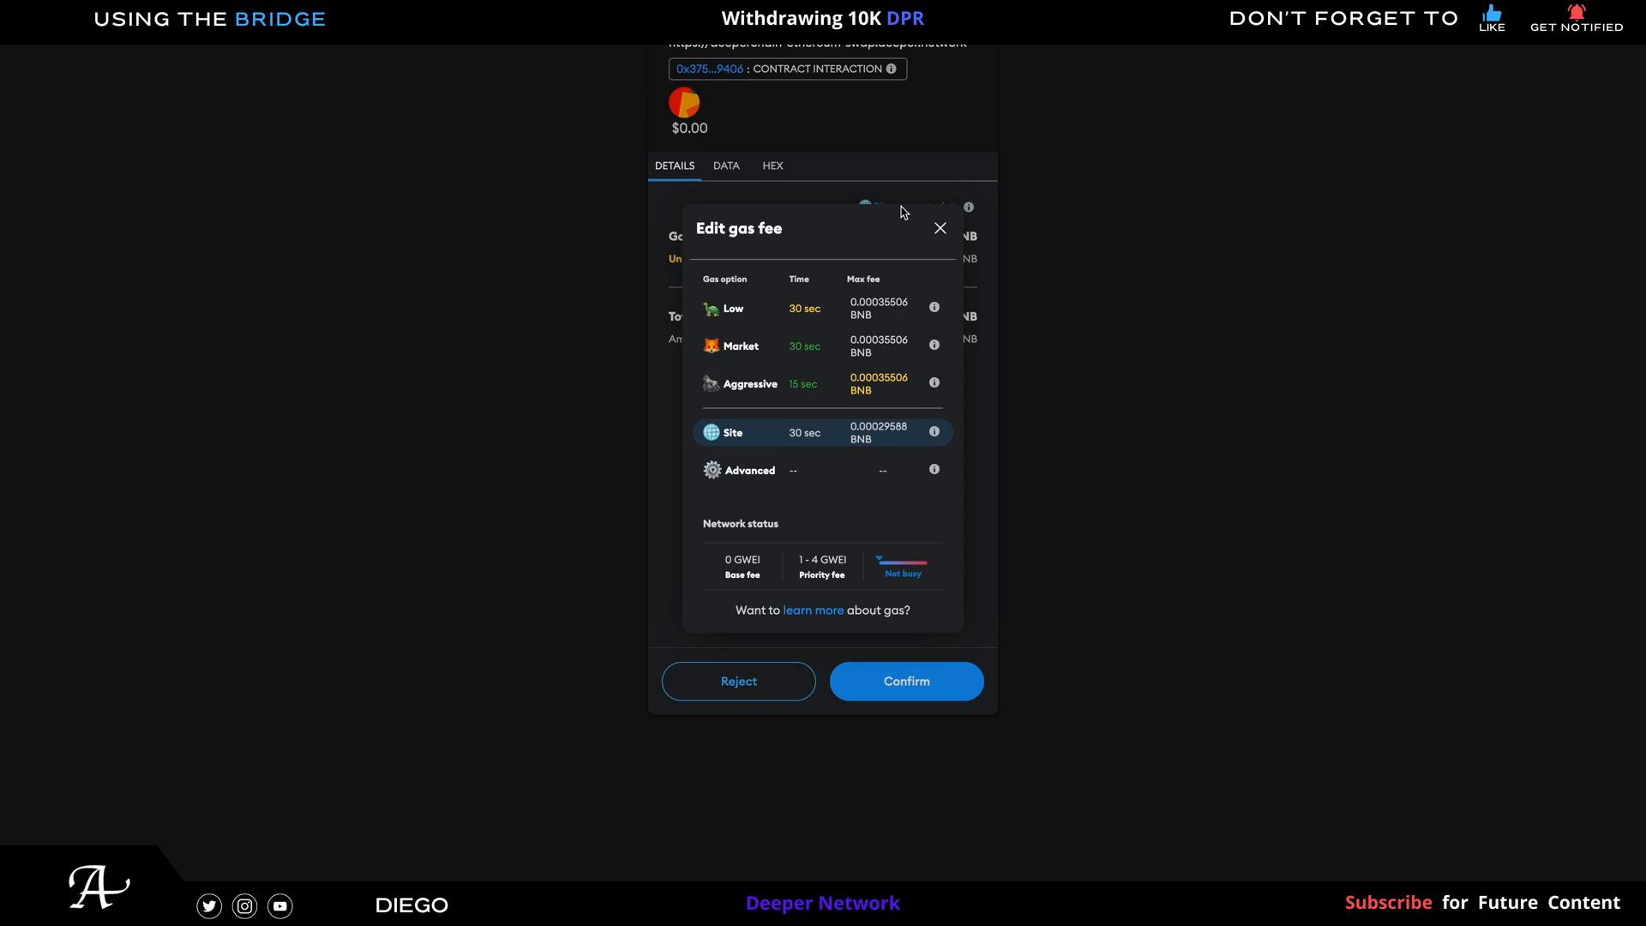
mouse_move(742, 349)
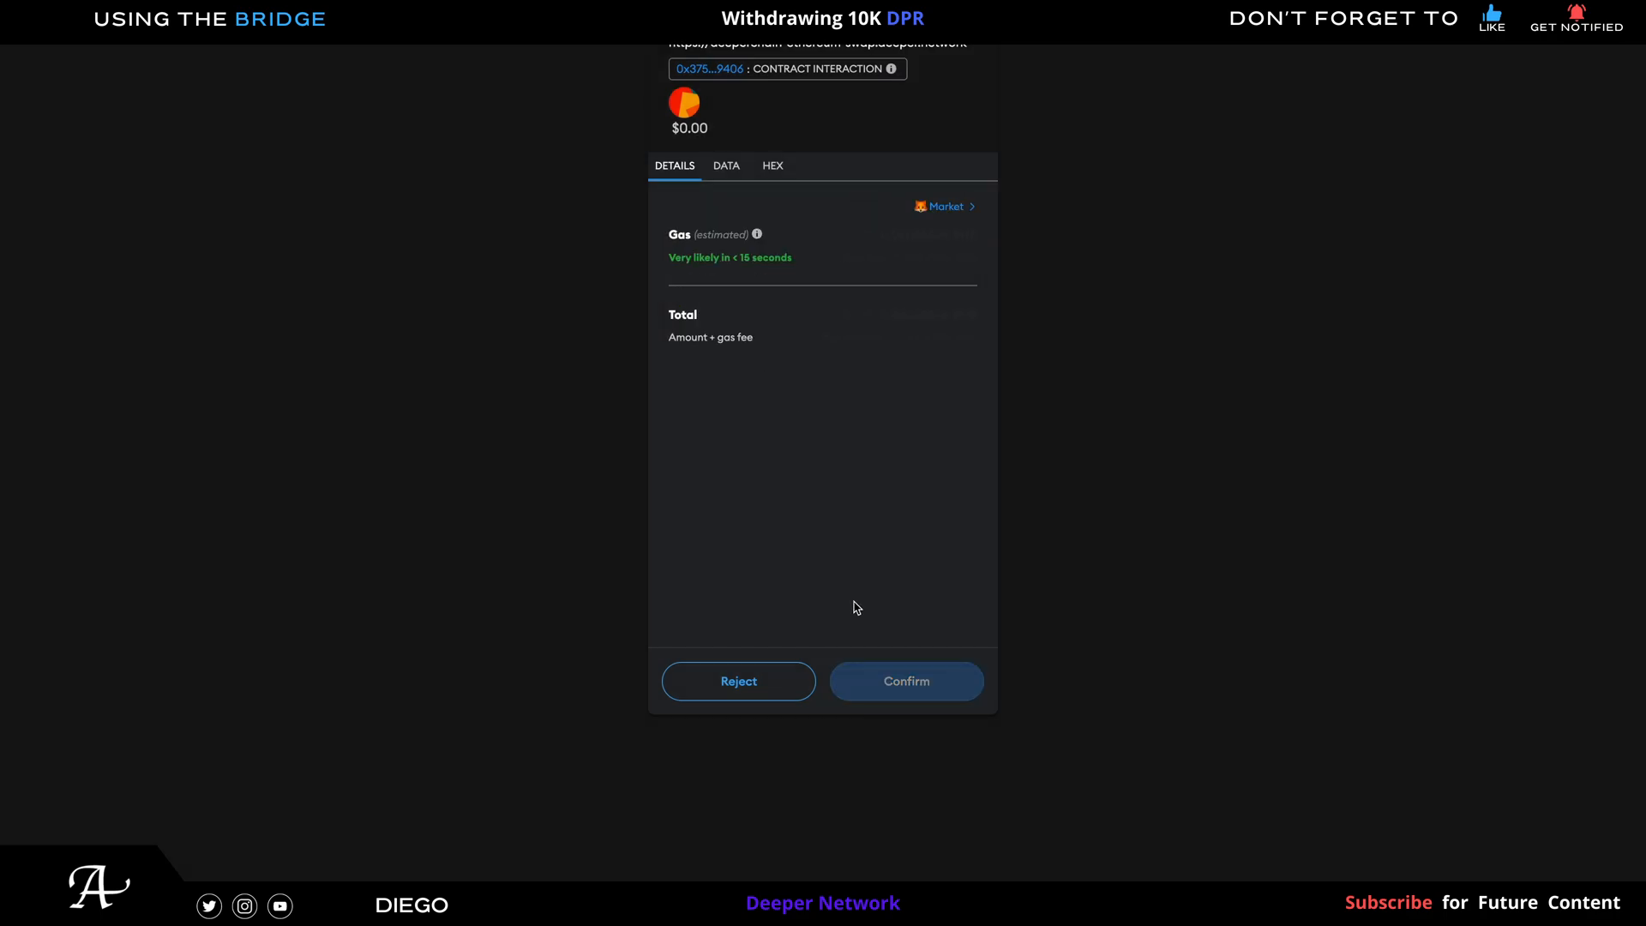
left_click(906, 681)
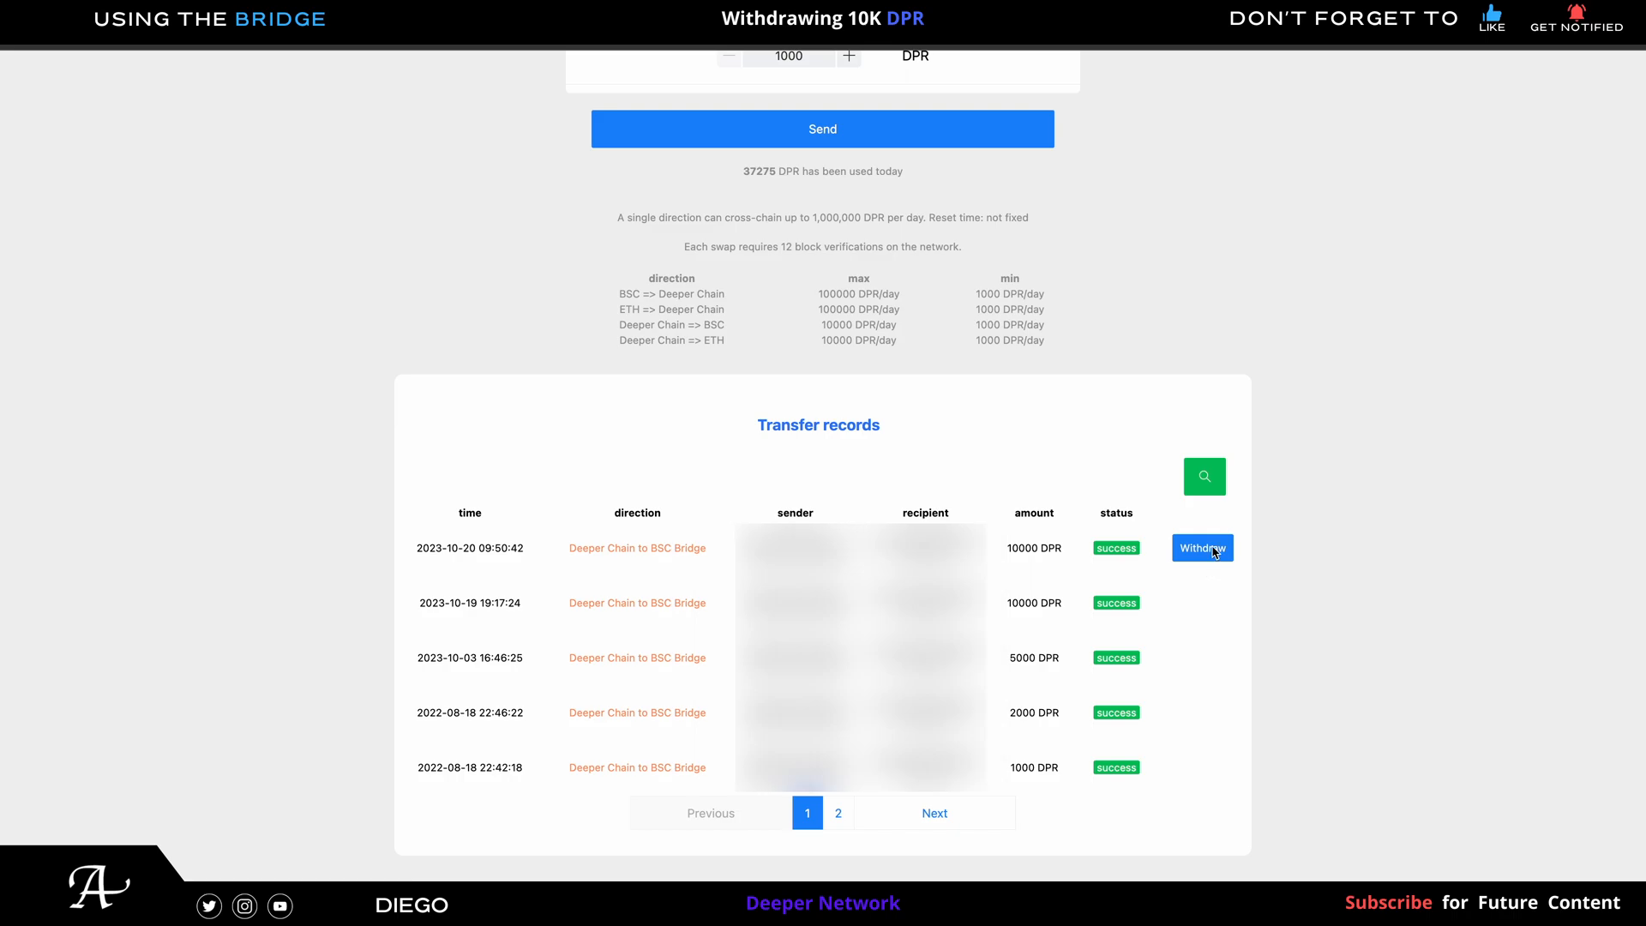
mouse_move(1177, 110)
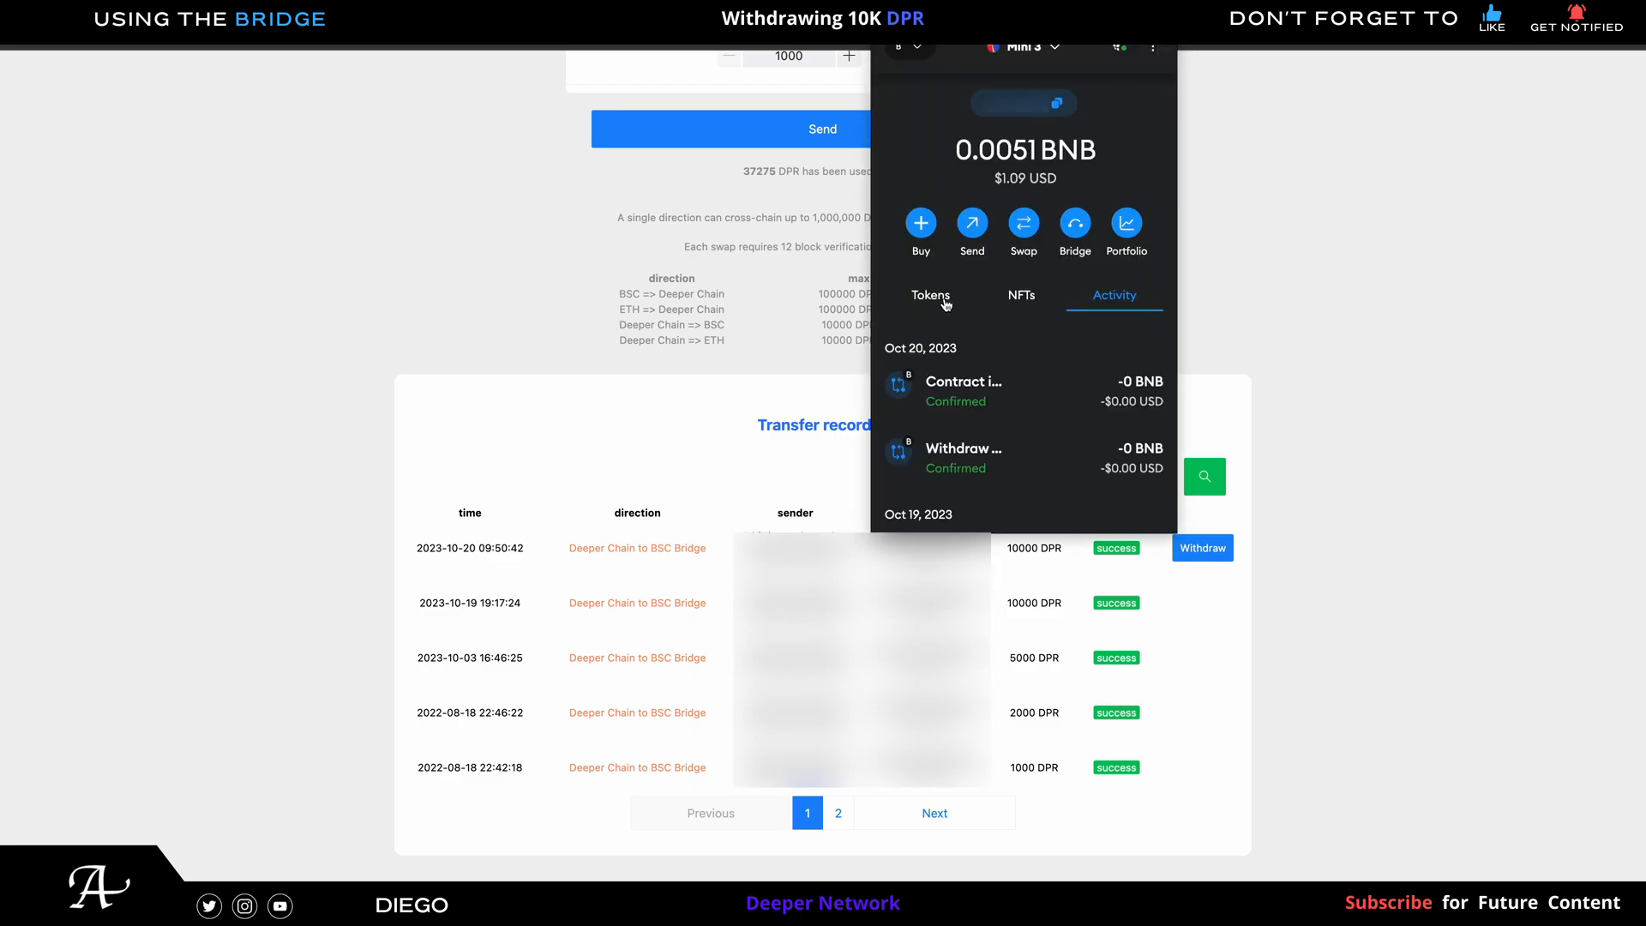
Step: View the DPR token in MetaMask showing a 20000 DPR balance
left_click(930, 295)
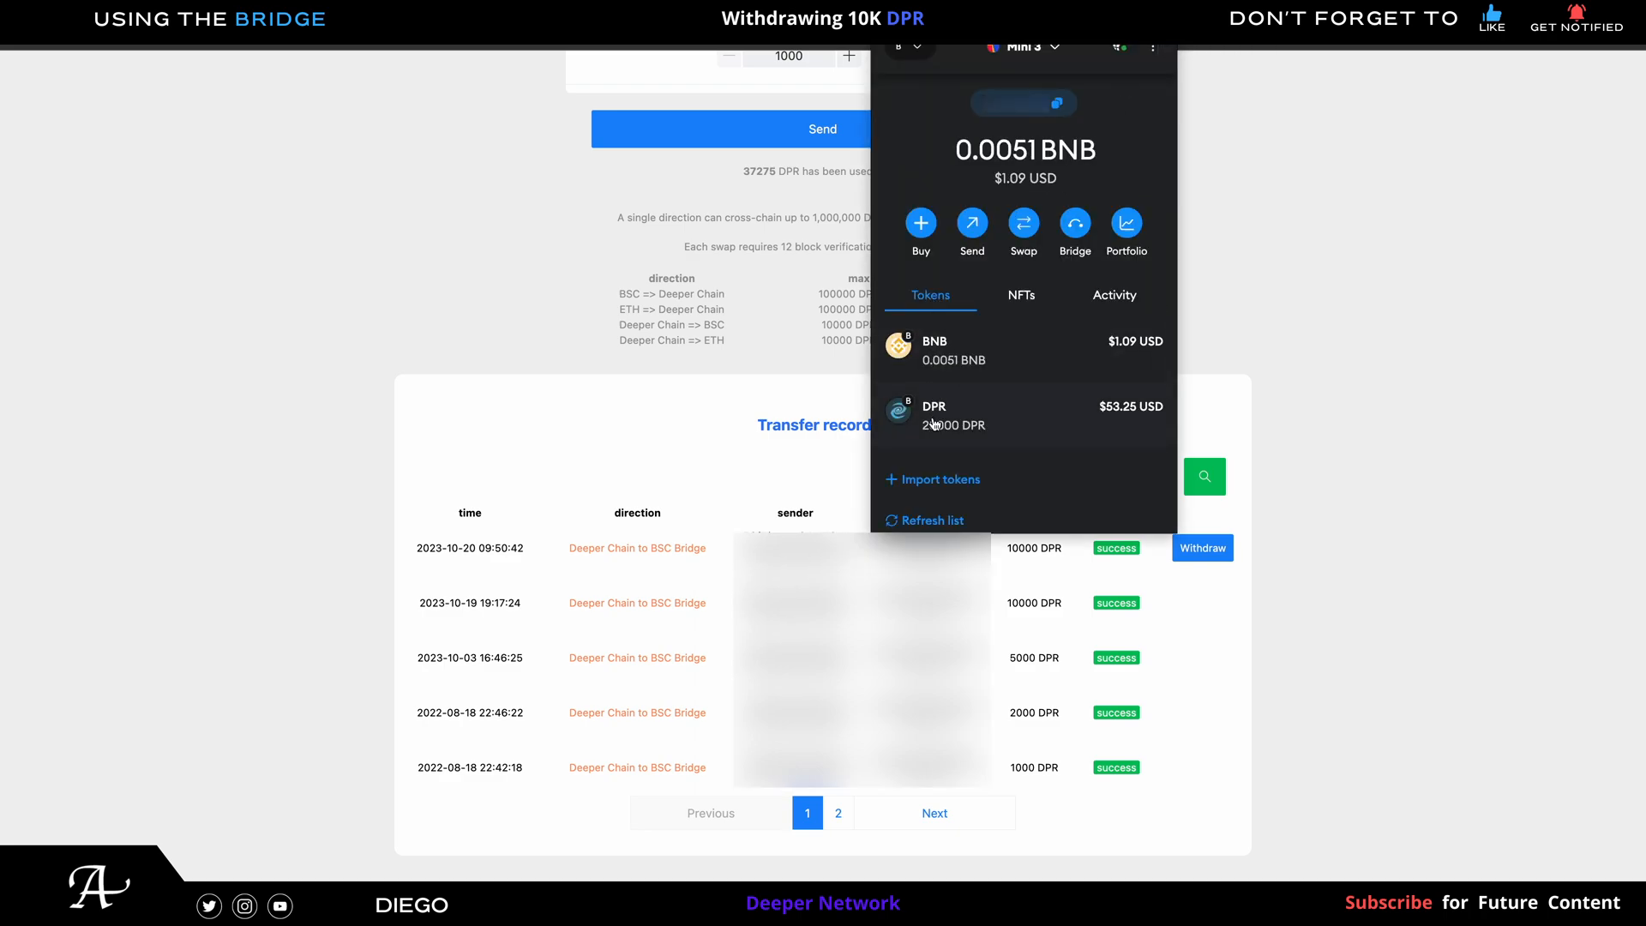
left_click(931, 415)
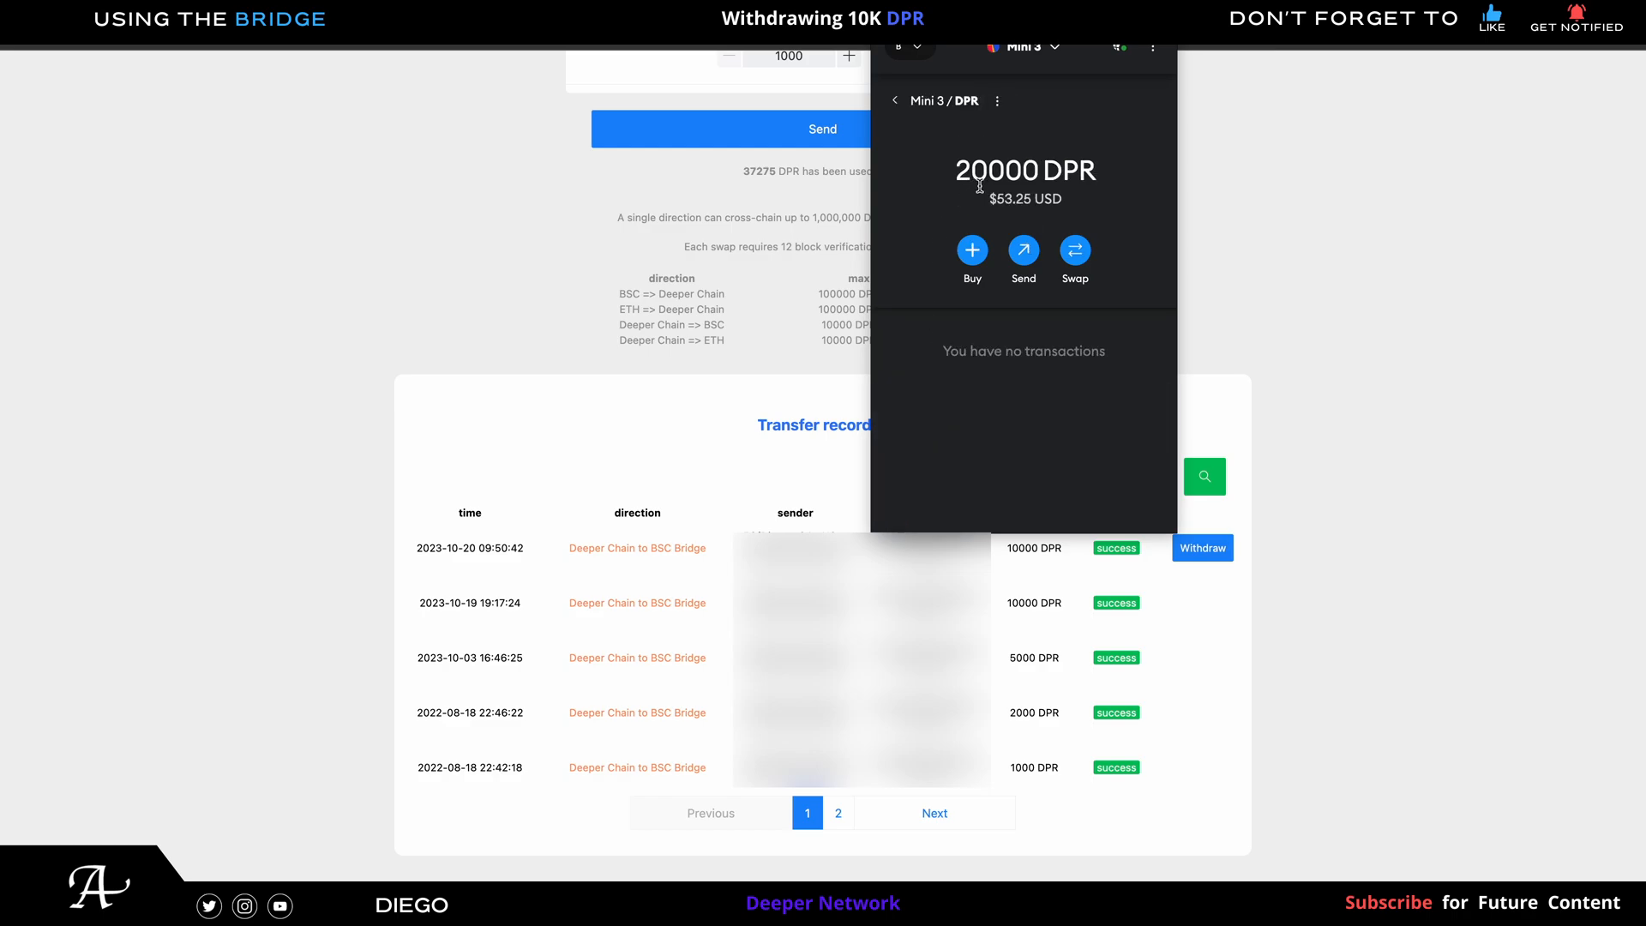
mouse_move(981, 193)
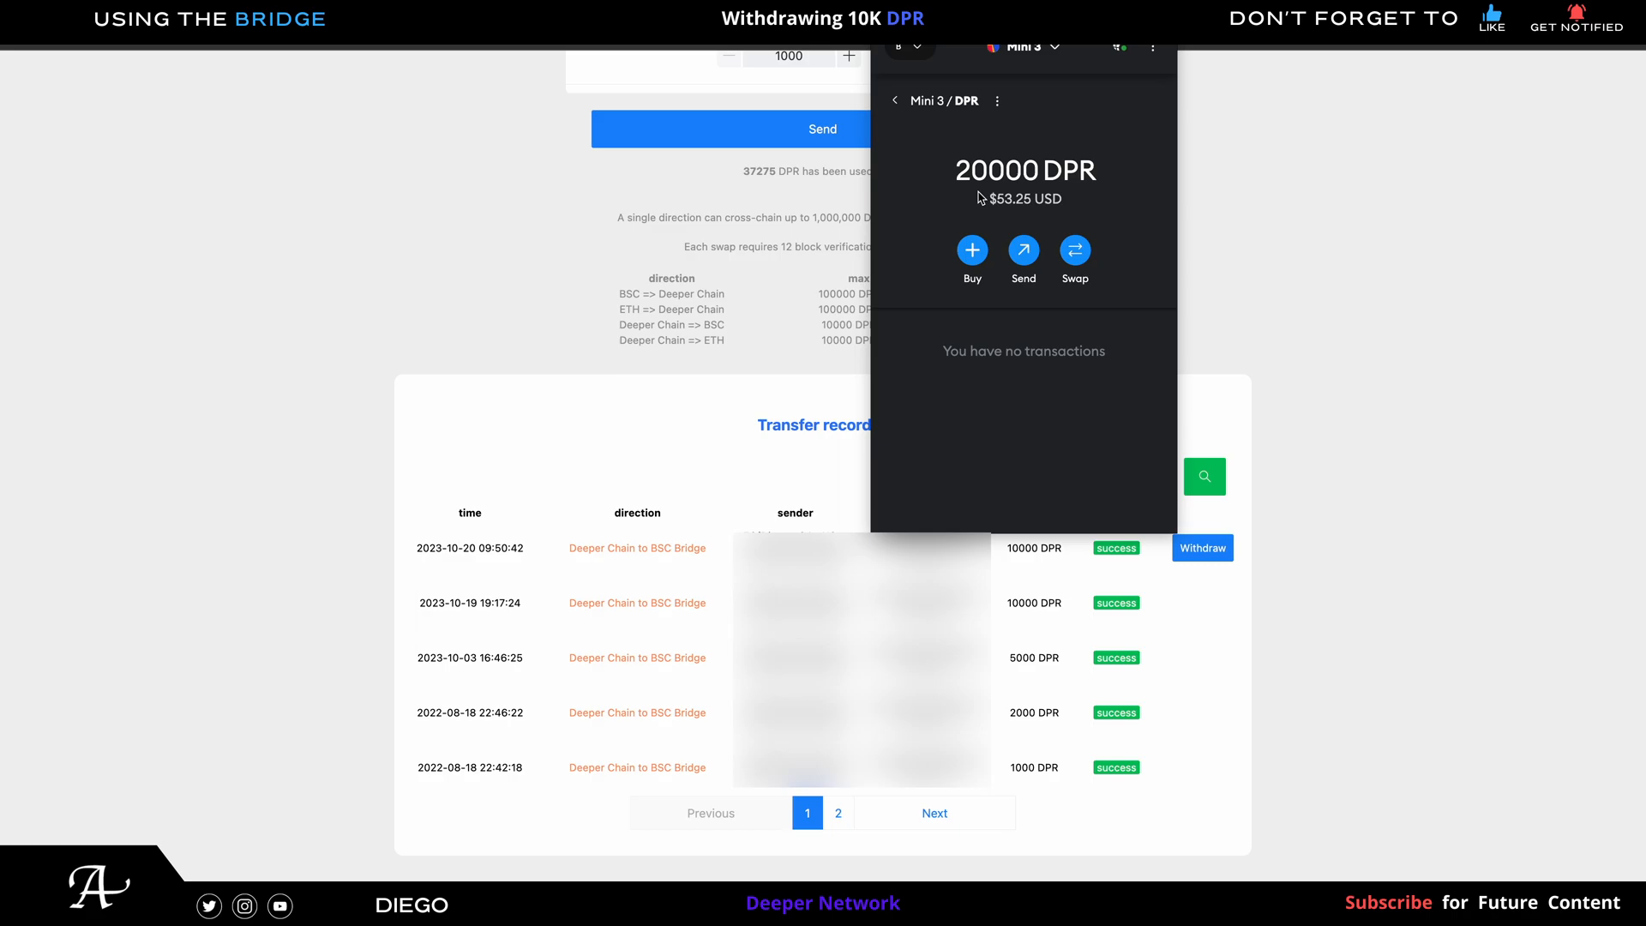
mouse_move(897, 110)
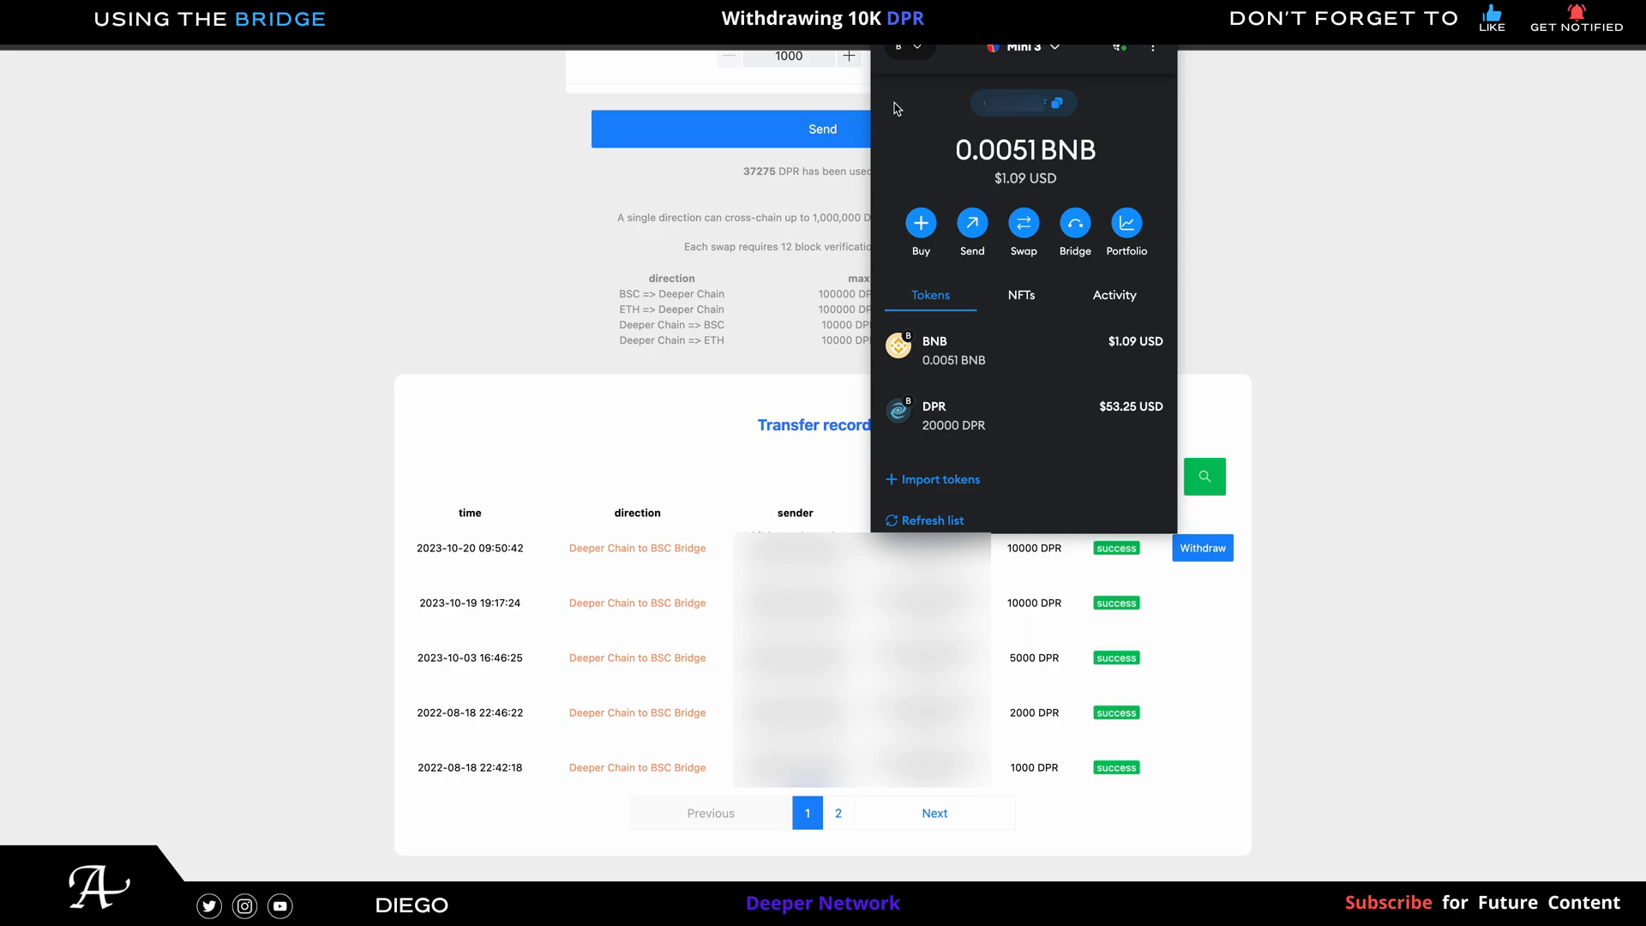
mouse_move(1415, 164)
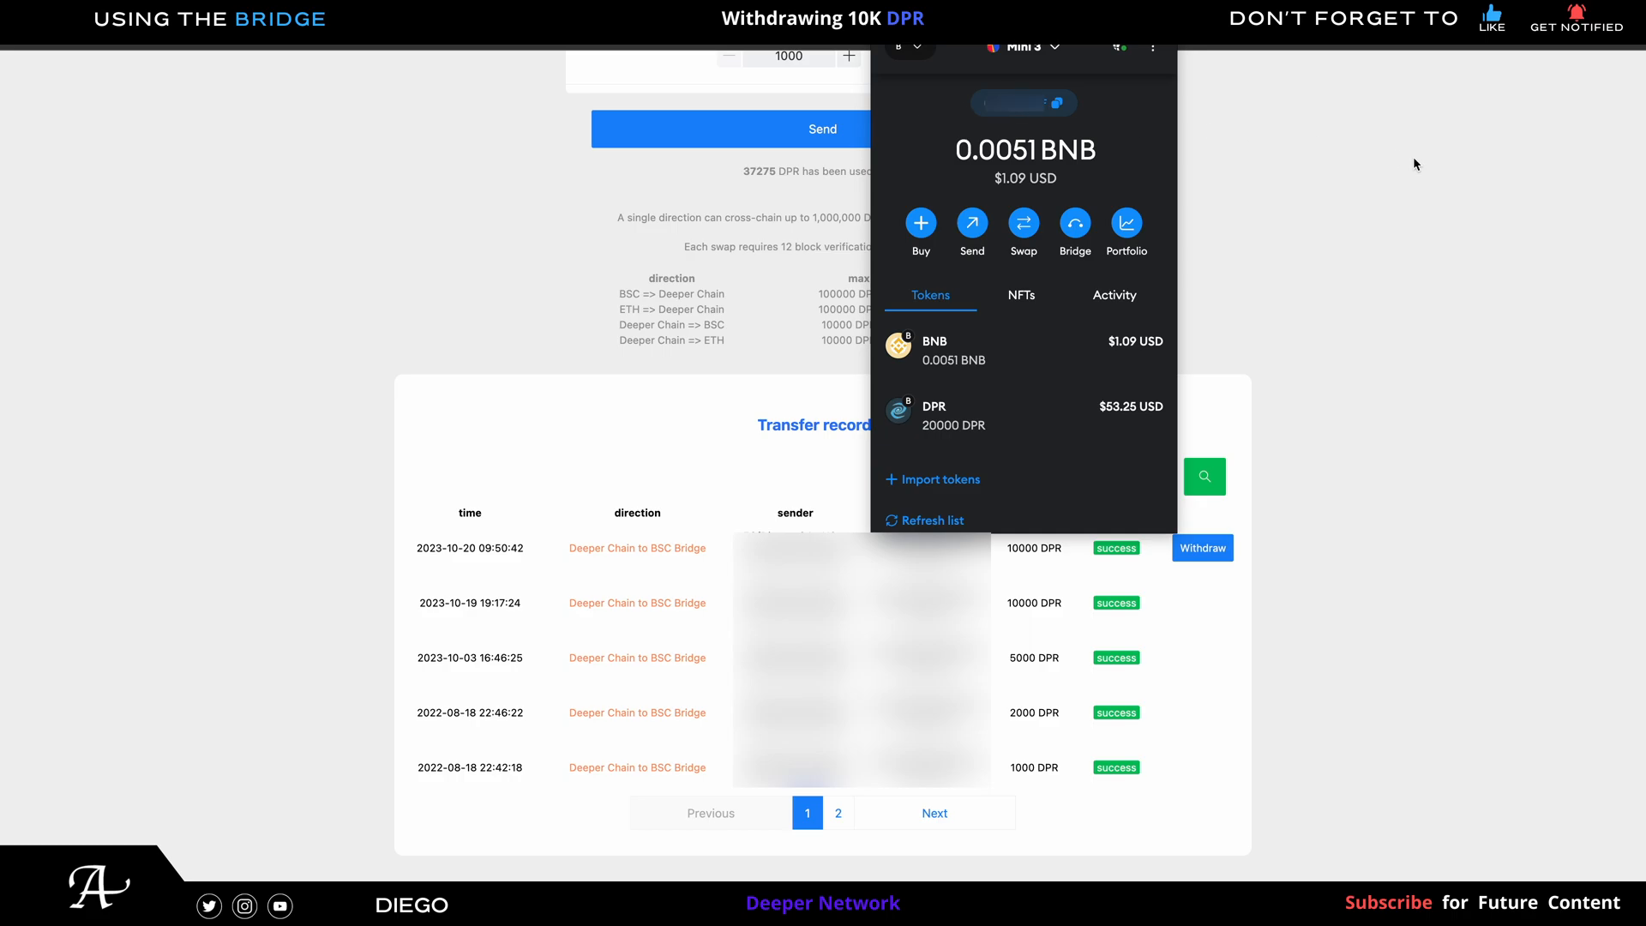